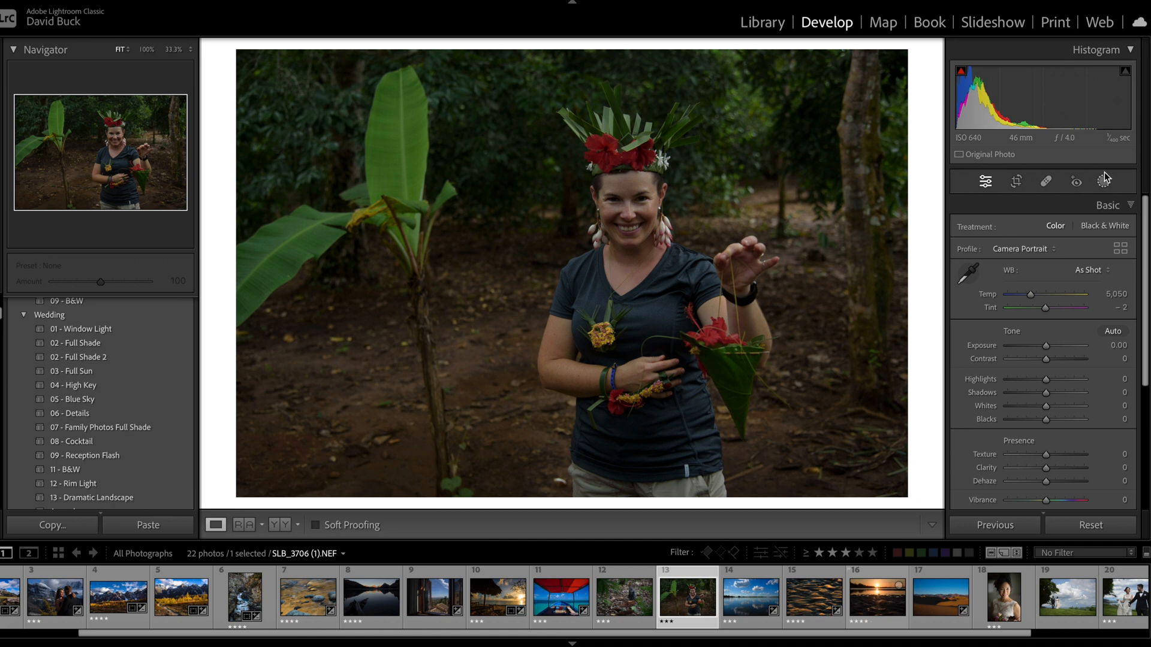
Mask the woman with Select Subject and set her Exposure to 1.64 and Contrast to 33
{"action": "left_click", "coordinate": [1103, 182]}
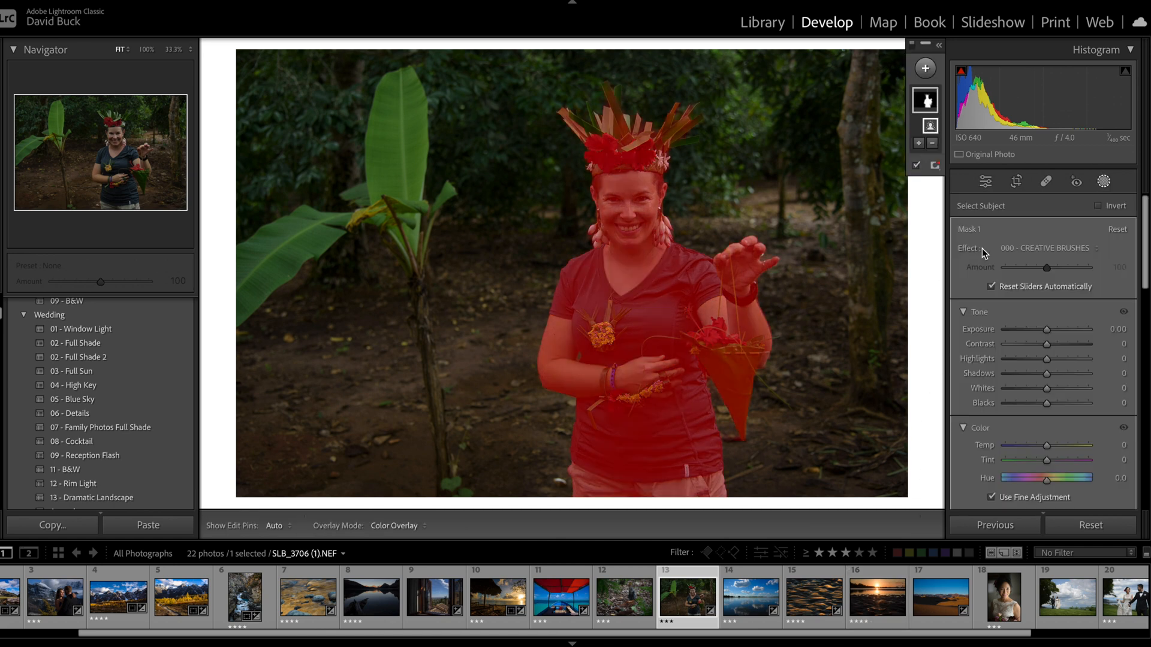
{"action": "mouse_move", "coordinate": [976, 251]}
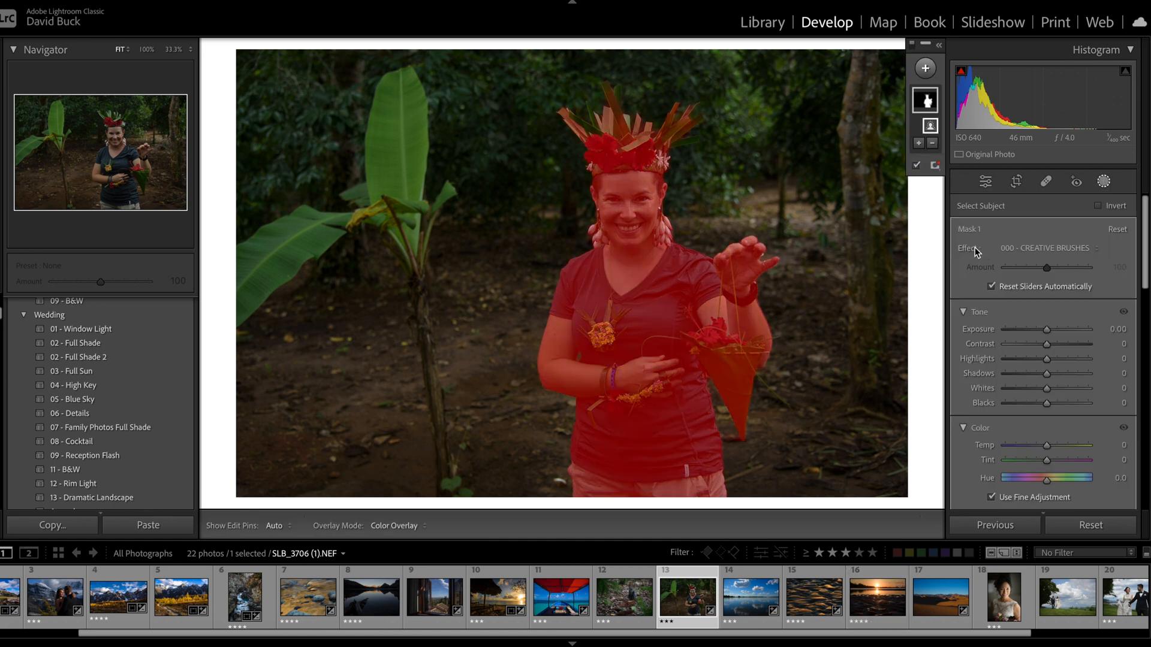
{"action": "left_click_drag", "start_coordinate": [1045, 329], "coordinate": [1078, 329]}
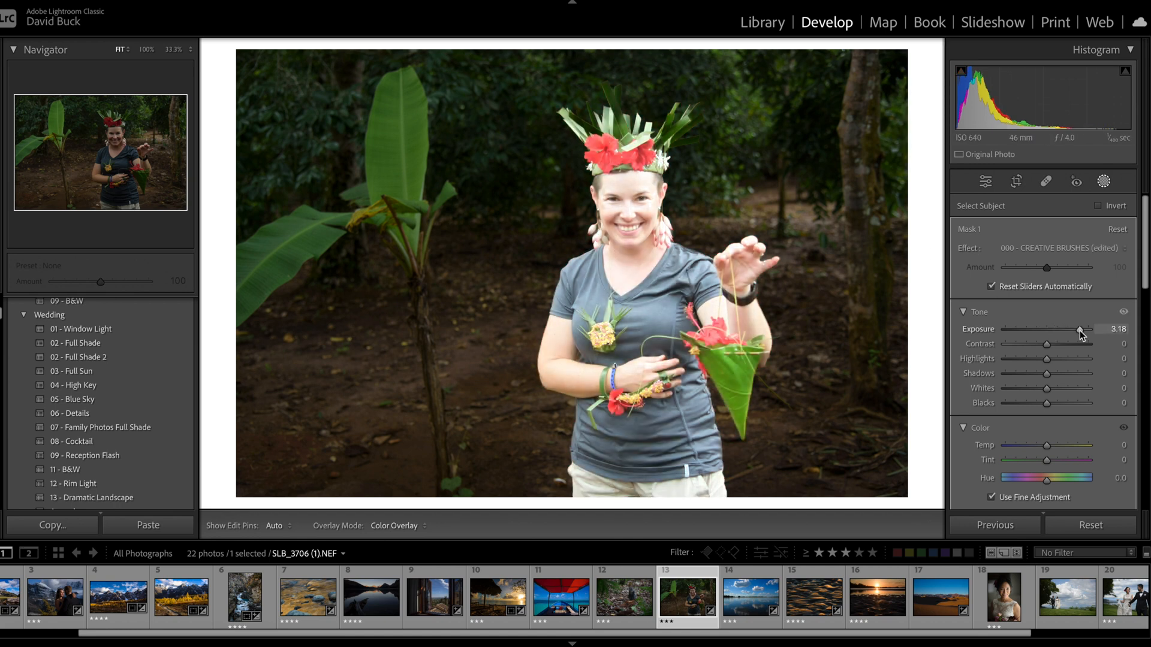
{"action": "left_click_drag", "start_coordinate": [1088, 329], "coordinate": [1066, 329]}
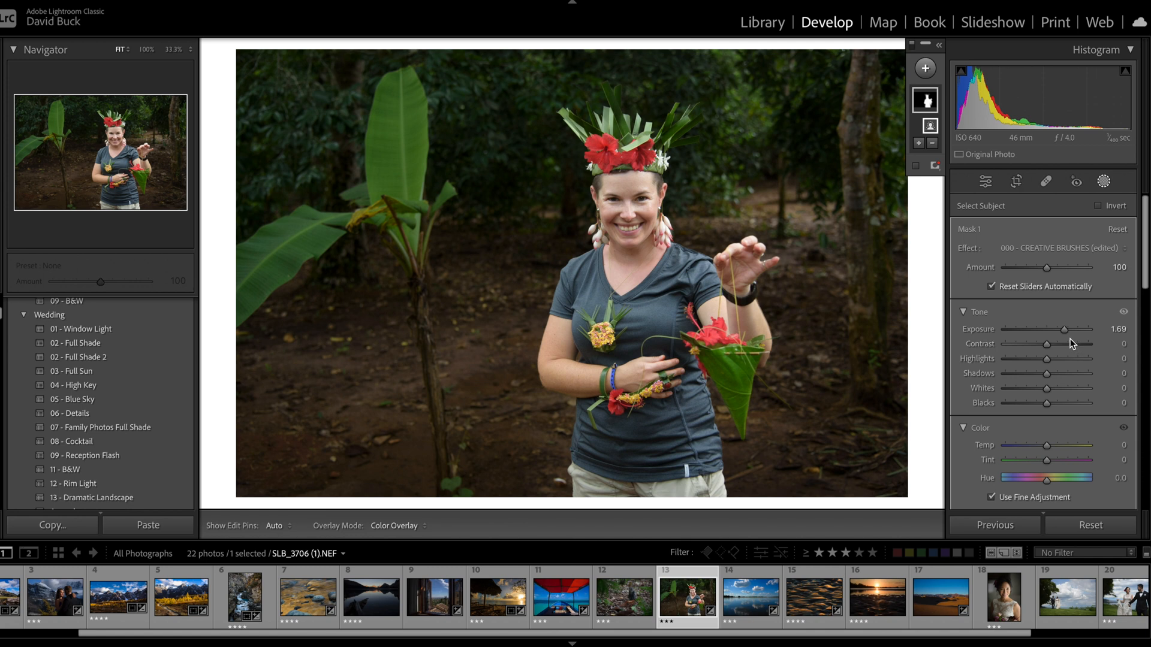
{"action": "left_click_drag", "start_coordinate": [1079, 330], "coordinate": [1046, 330]}
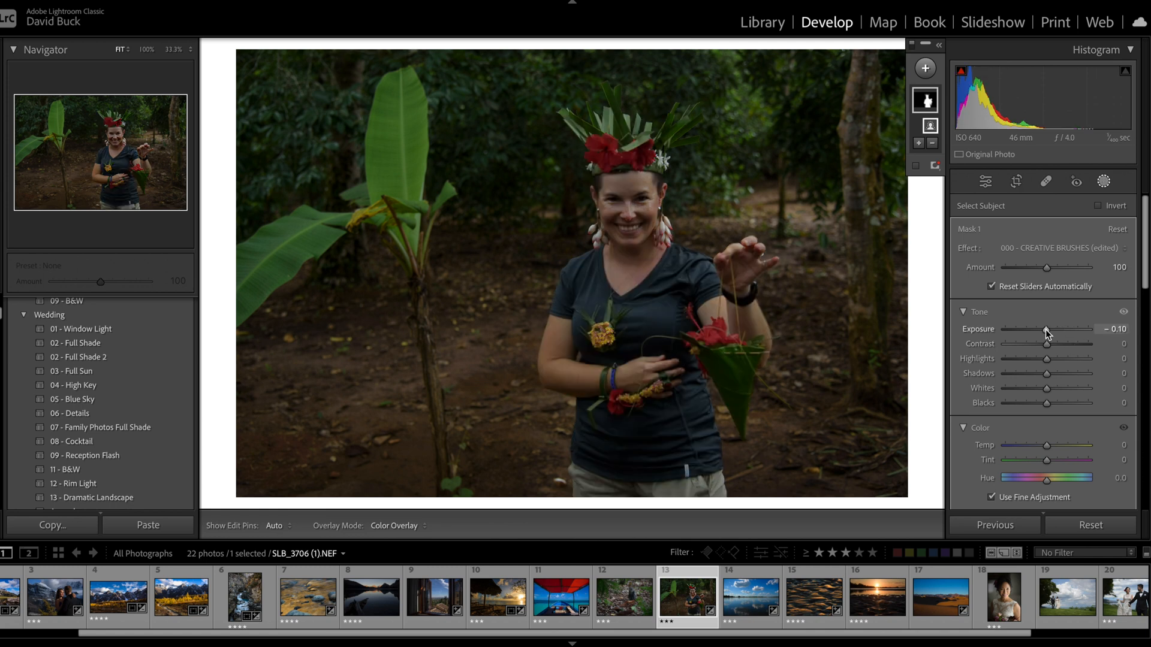
{"action": "left_click", "coordinate": [924, 99]}
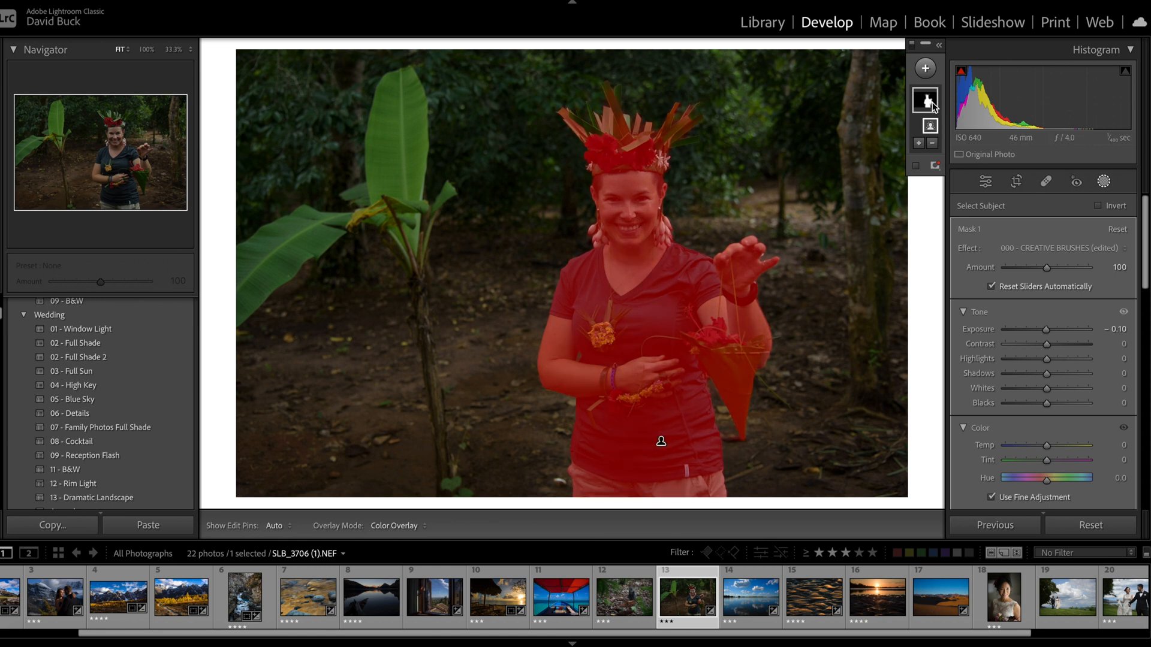
{"action": "left_click_drag", "start_coordinate": [1068, 329], "coordinate": [1090, 329]}
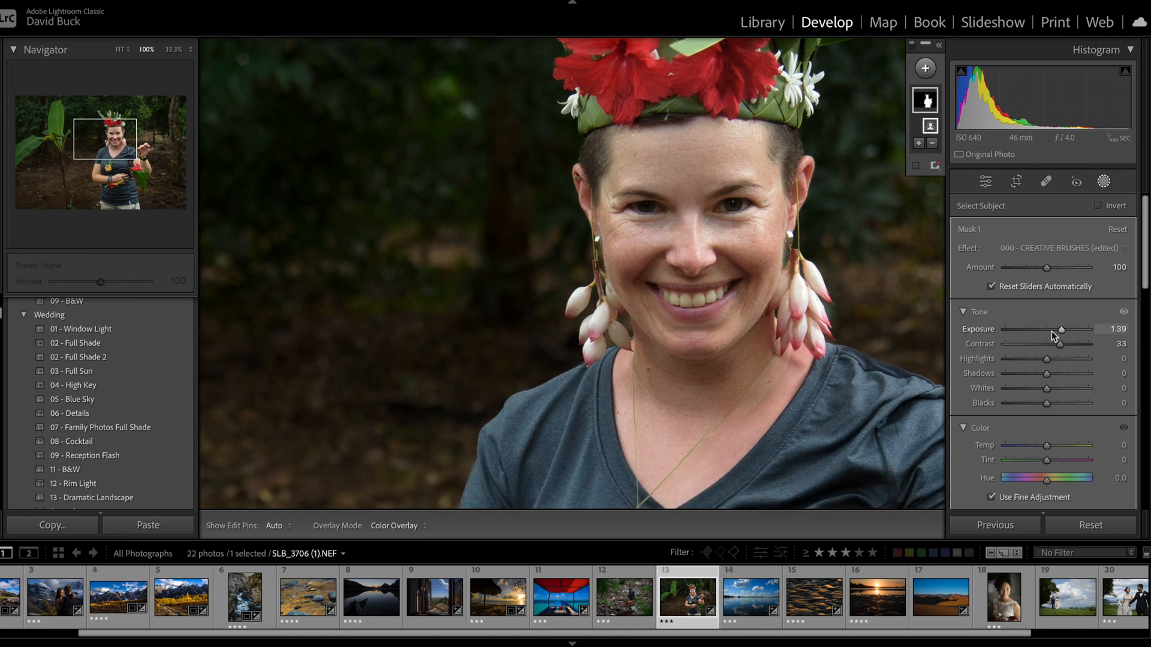
{"action": "left_click_drag", "start_coordinate": [1062, 329], "coordinate": [1079, 329]}
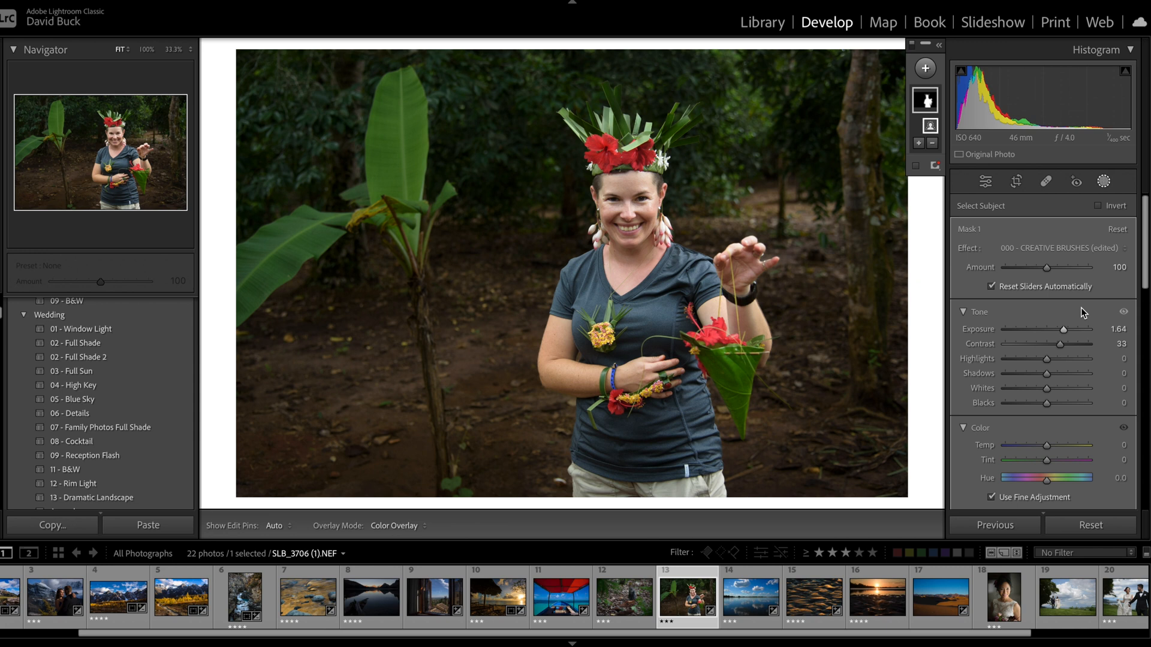
{"action": "mouse_move", "coordinate": [1056, 324]}
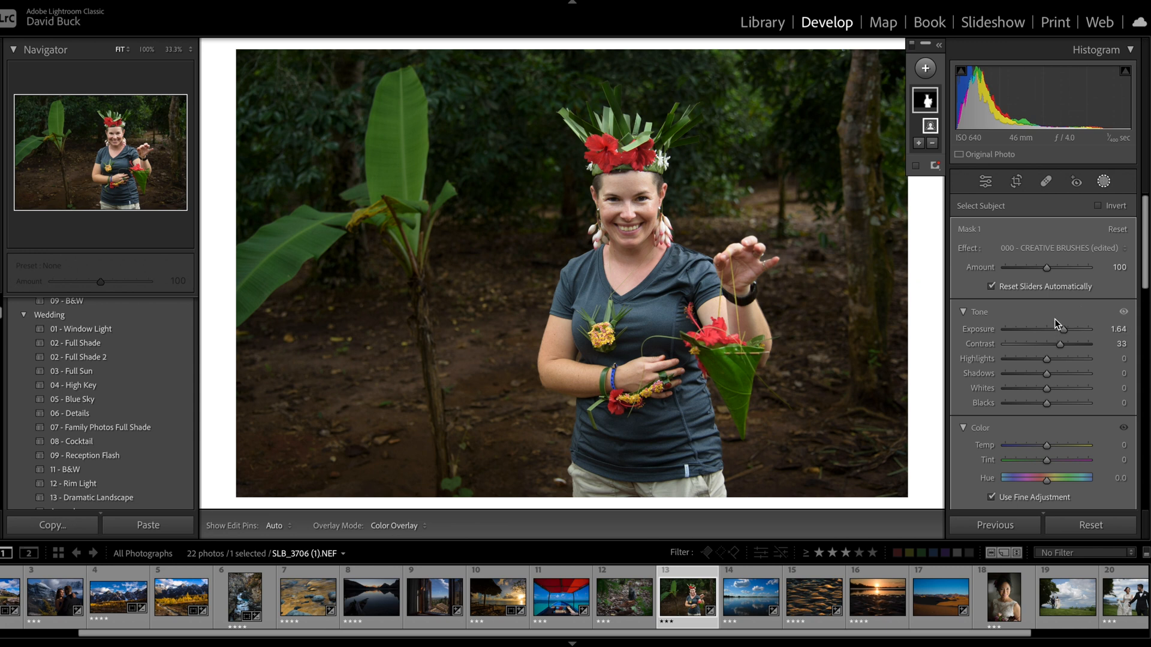
Open the mountain couple photo and set Contrast +41, Shadows +36, Texture +16, Clarity +5, Dehaze +1
{"action": "left_click", "coordinate": [52, 602]}
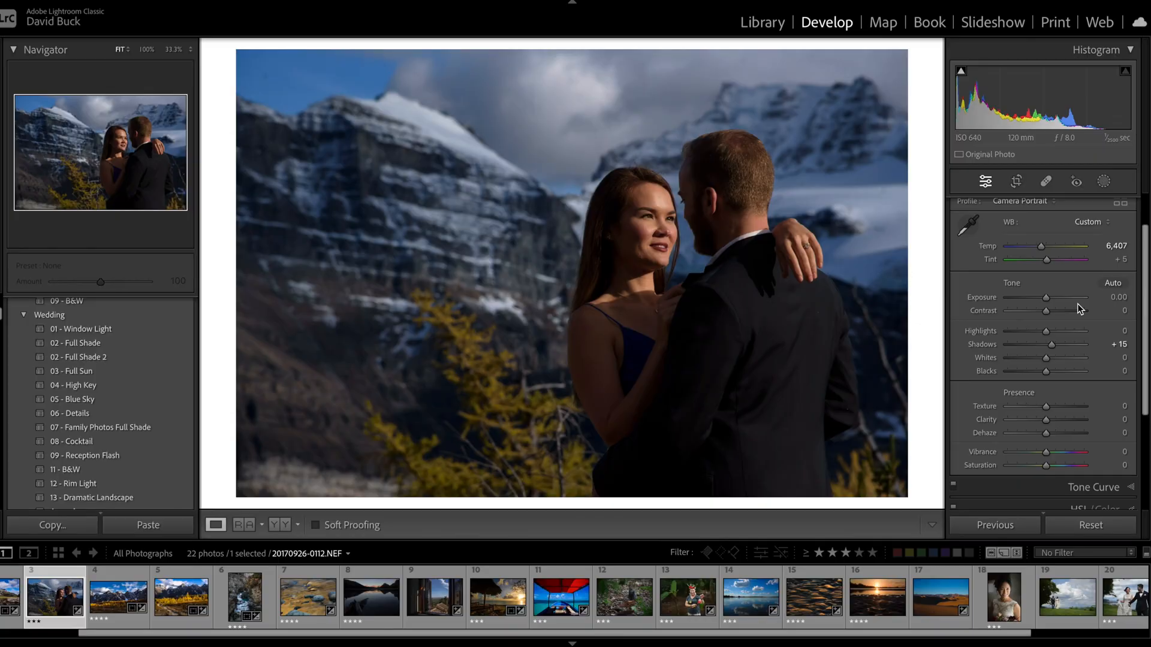
{"action": "mouse_move", "coordinate": [1068, 308]}
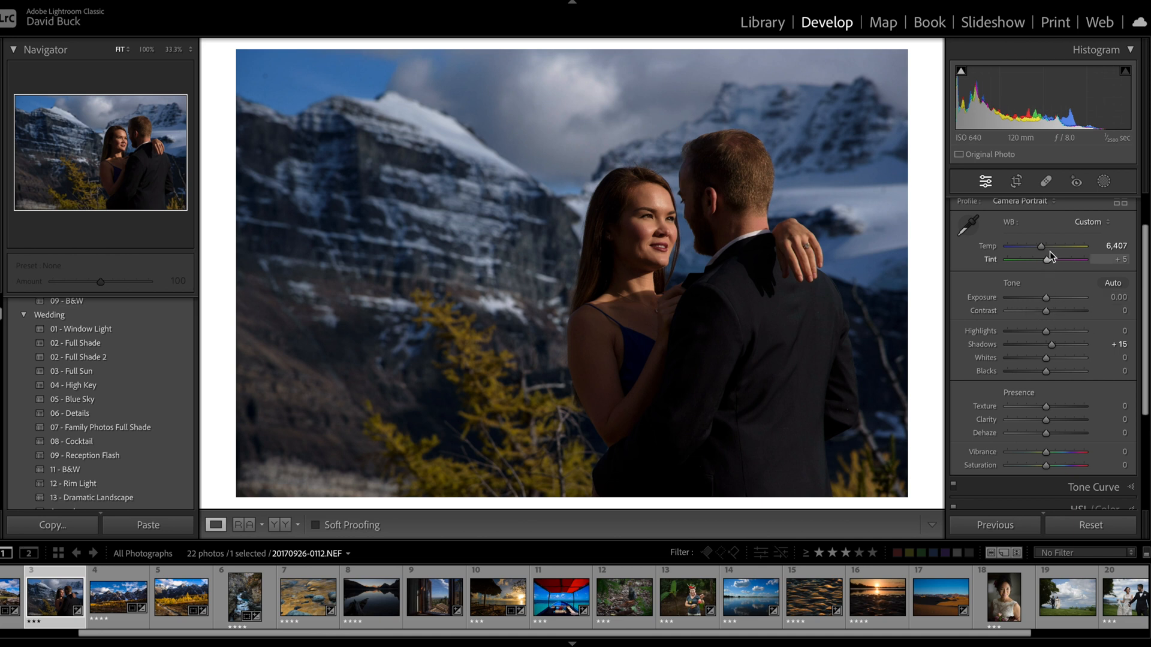
{"action": "mouse_move", "coordinate": [1032, 244]}
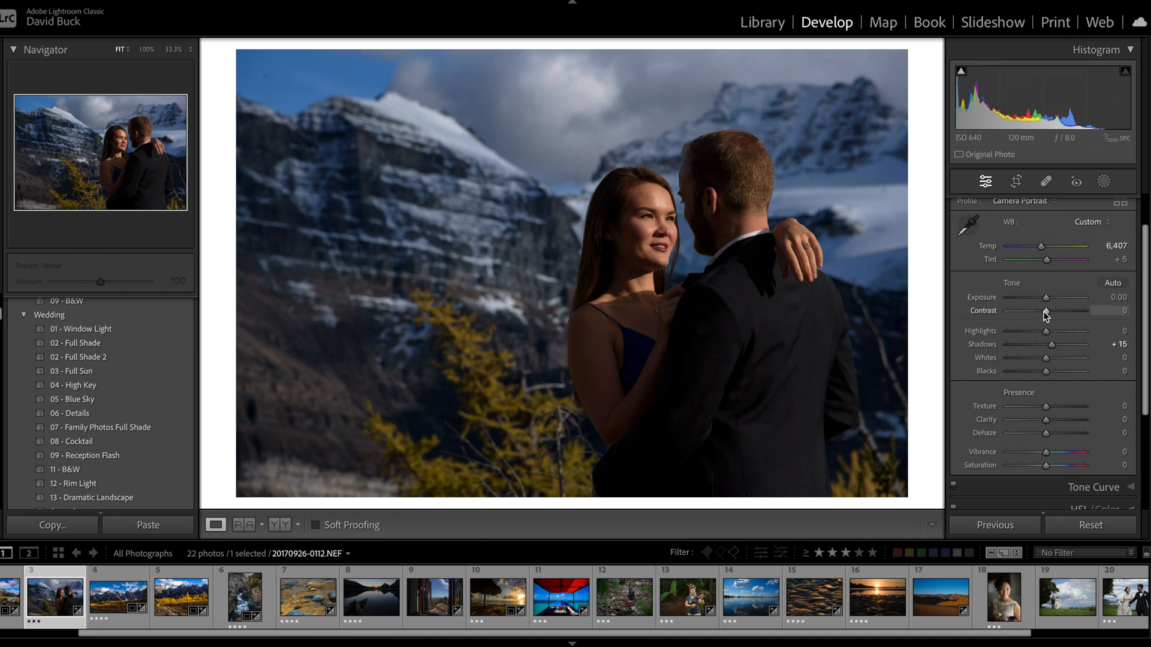
{"action": "left_click_drag", "start_coordinate": [1045, 311], "coordinate": [1090, 310]}
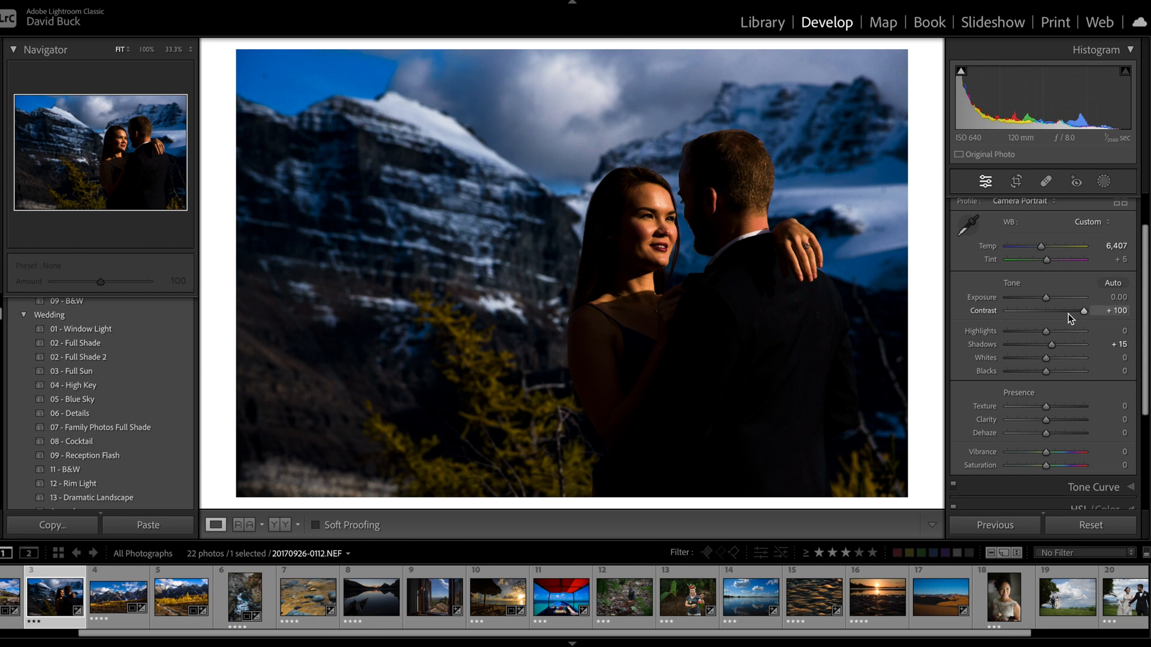
{"action": "left_click_drag", "start_coordinate": [1049, 344], "coordinate": [1085, 344]}
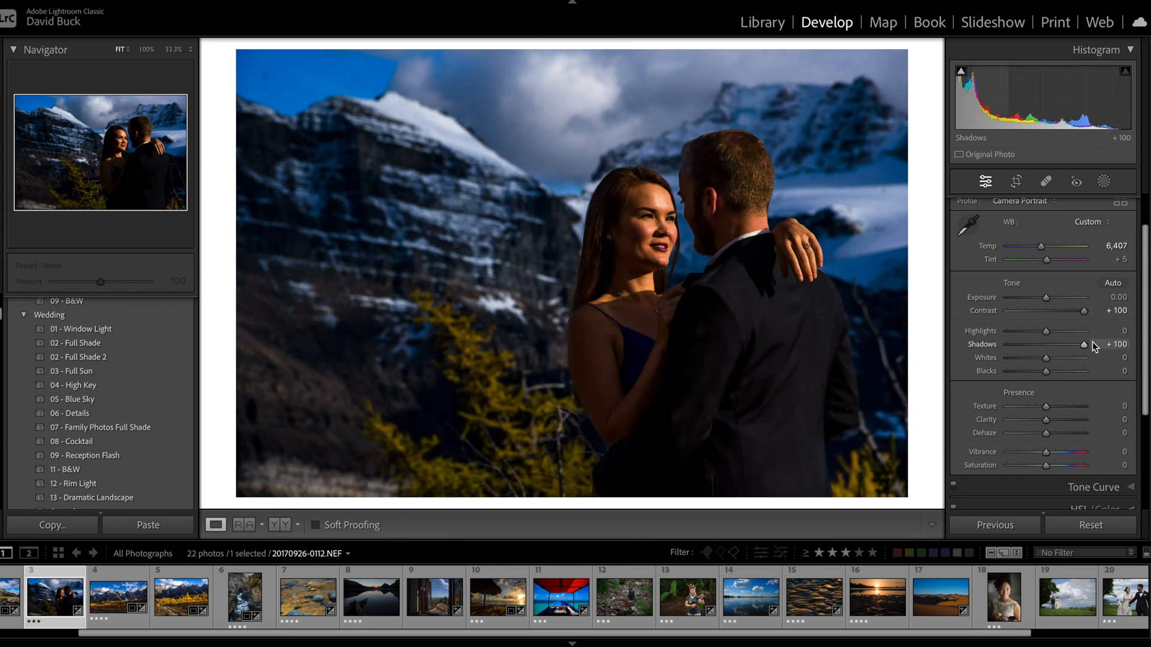
{"action": "left_click_drag", "start_coordinate": [1086, 357], "coordinate": [1065, 357]}
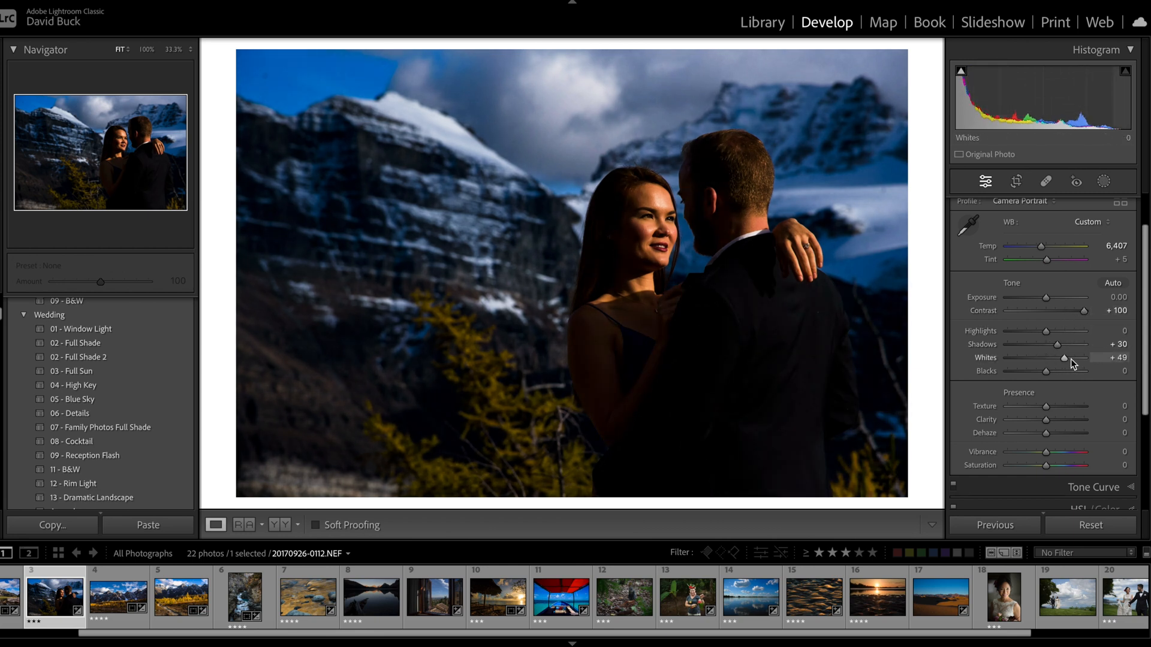
{"action": "left_click_drag", "start_coordinate": [1085, 358], "coordinate": [1046, 359]}
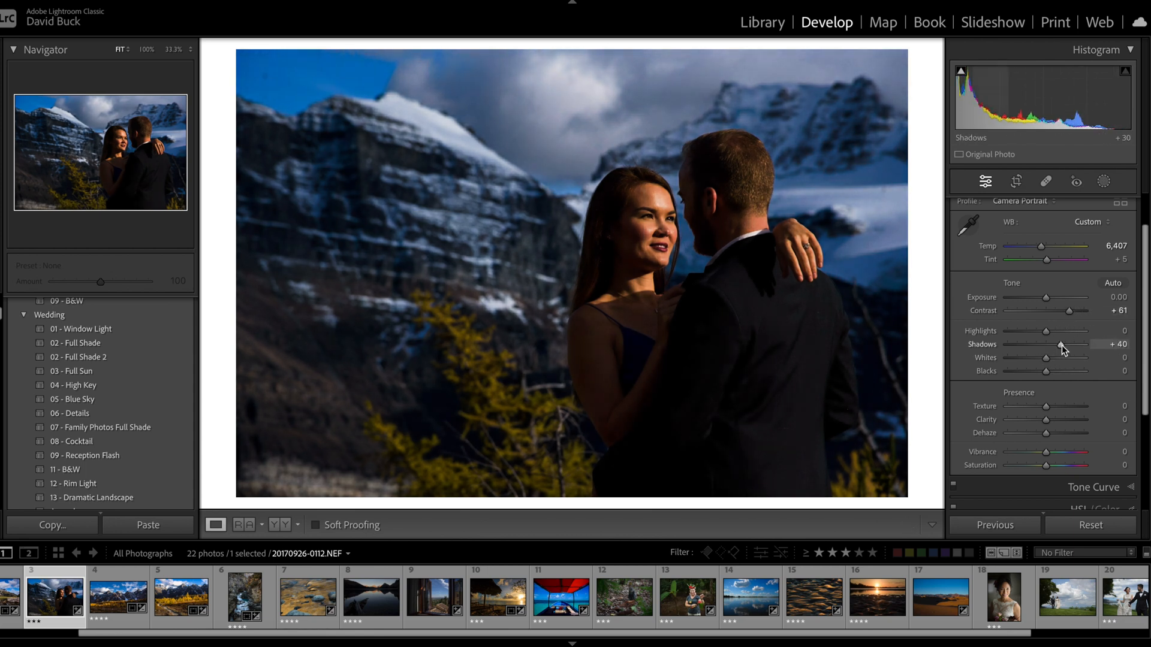
{"action": "left_click_drag", "start_coordinate": [1062, 344], "coordinate": [1080, 344]}
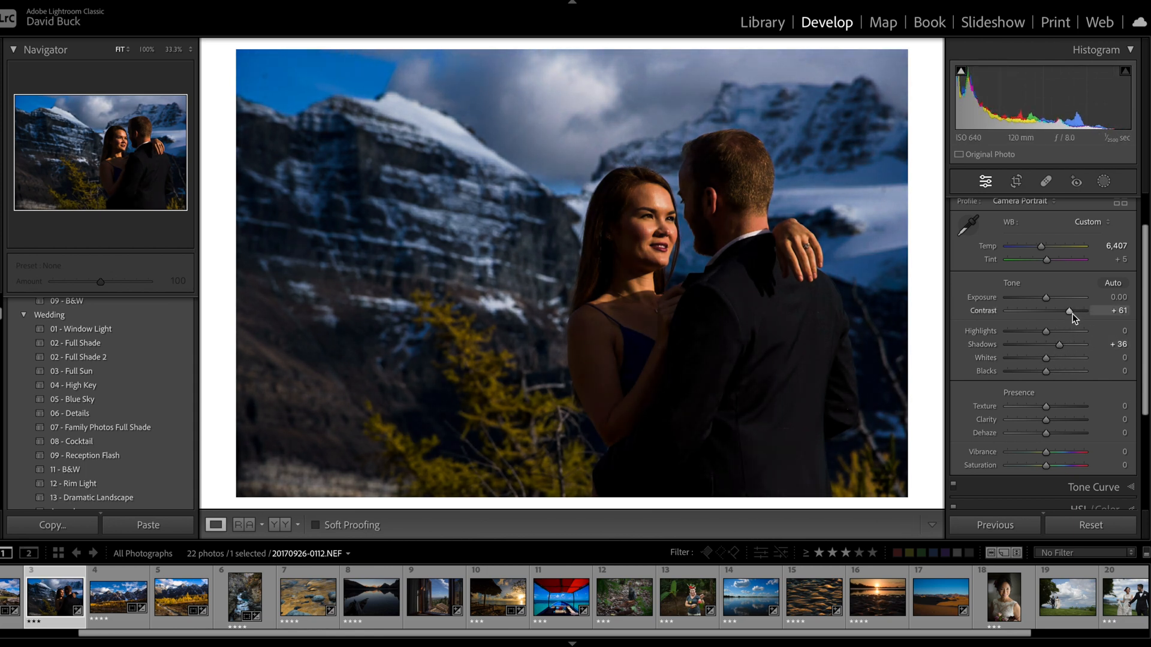
{"action": "left_click_drag", "start_coordinate": [1069, 310], "coordinate": [1032, 310]}
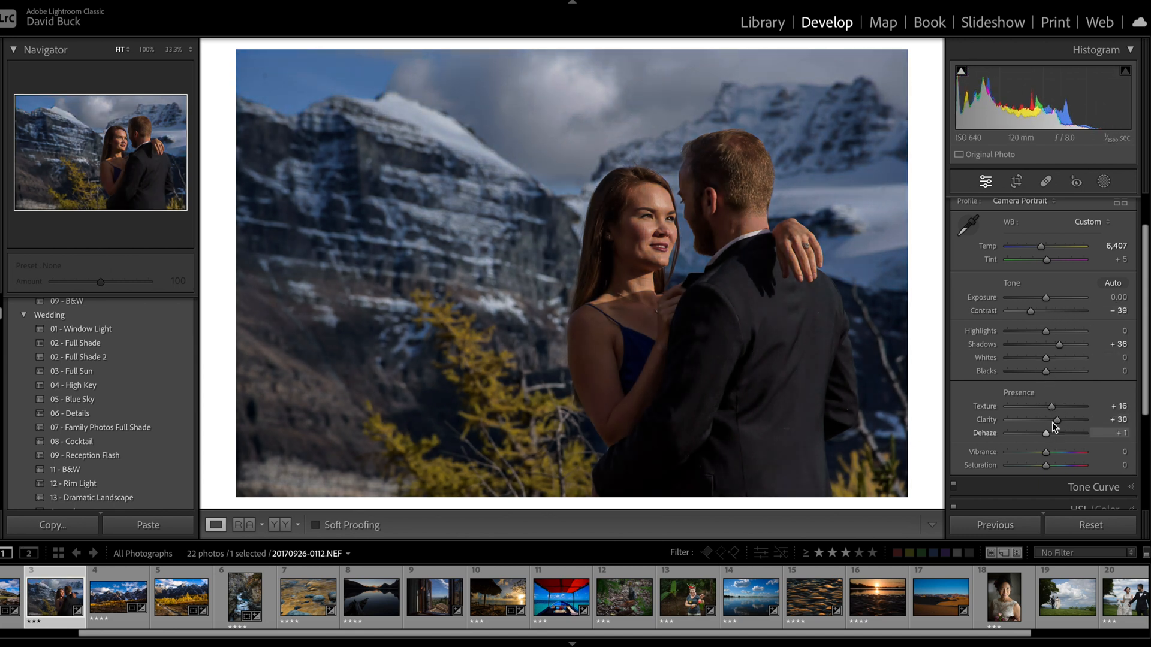
{"action": "left_click_drag", "start_coordinate": [1026, 310], "coordinate": [1068, 310]}
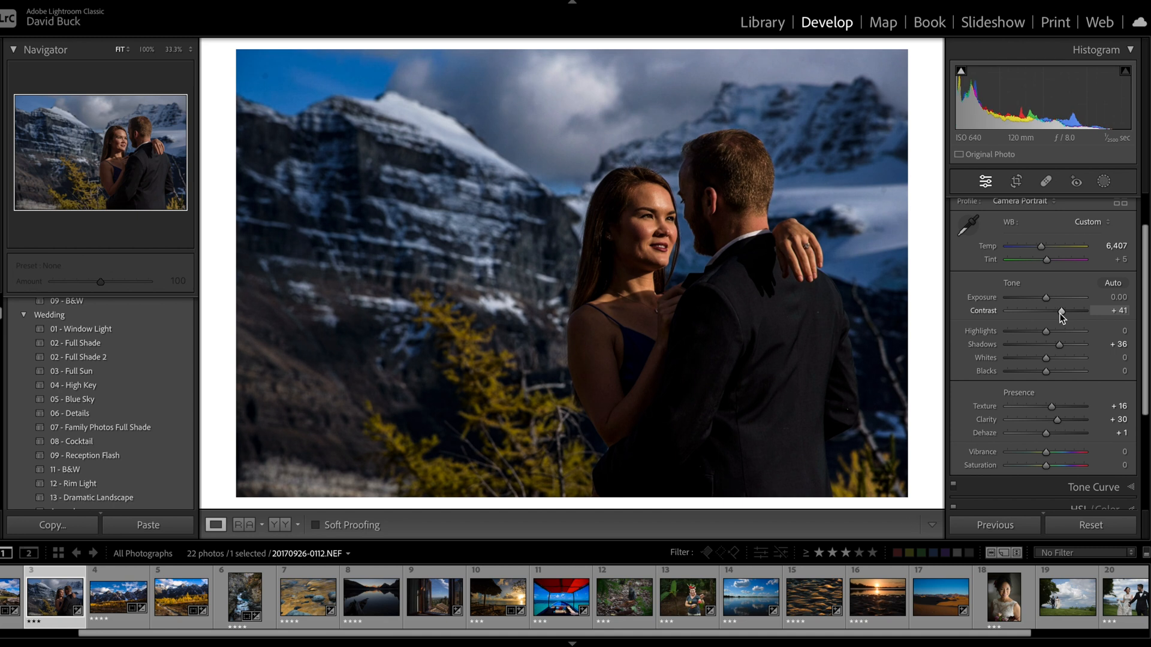
{"action": "left_click_drag", "start_coordinate": [1056, 419], "coordinate": [1046, 419]}
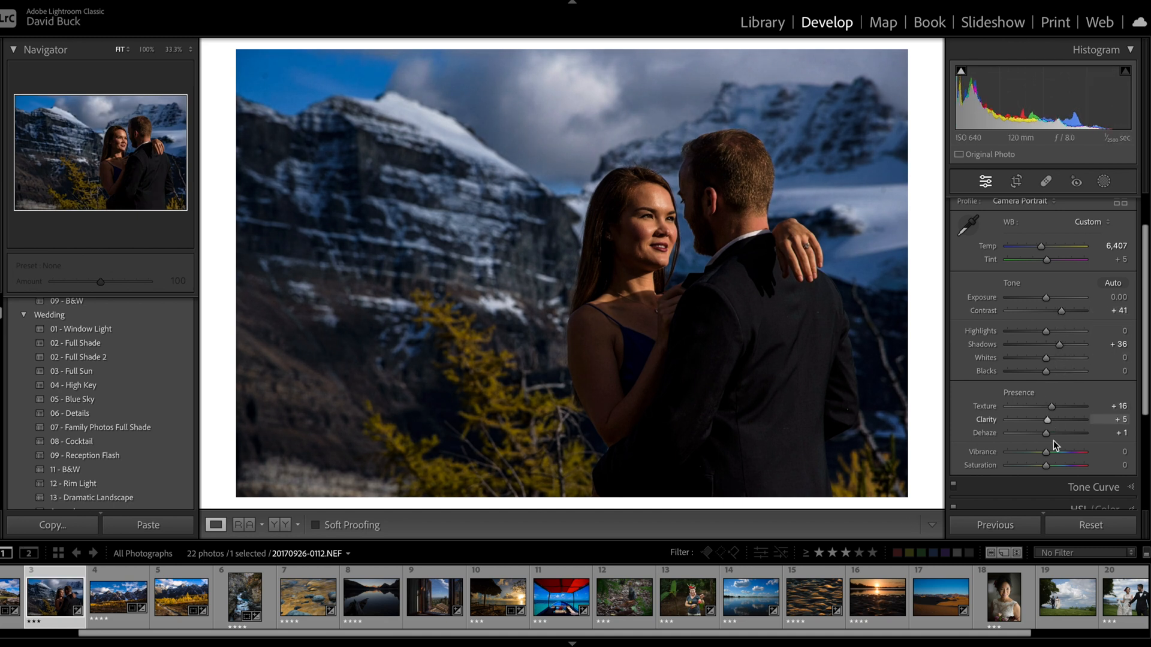
{"action": "left_click_drag", "start_coordinate": [1046, 451], "coordinate": [1068, 451]}
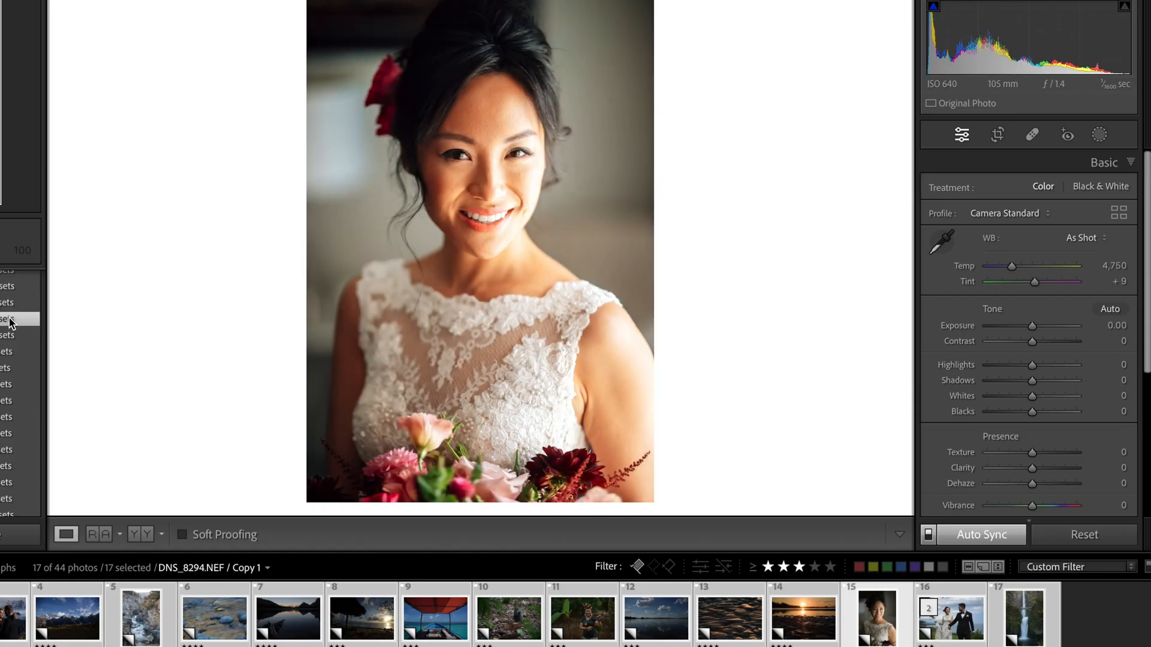
Sync the Bright & Airy preset across 17 photos, review them in grid, then open the palace
{"action": "left_click", "coordinate": [15, 317]}
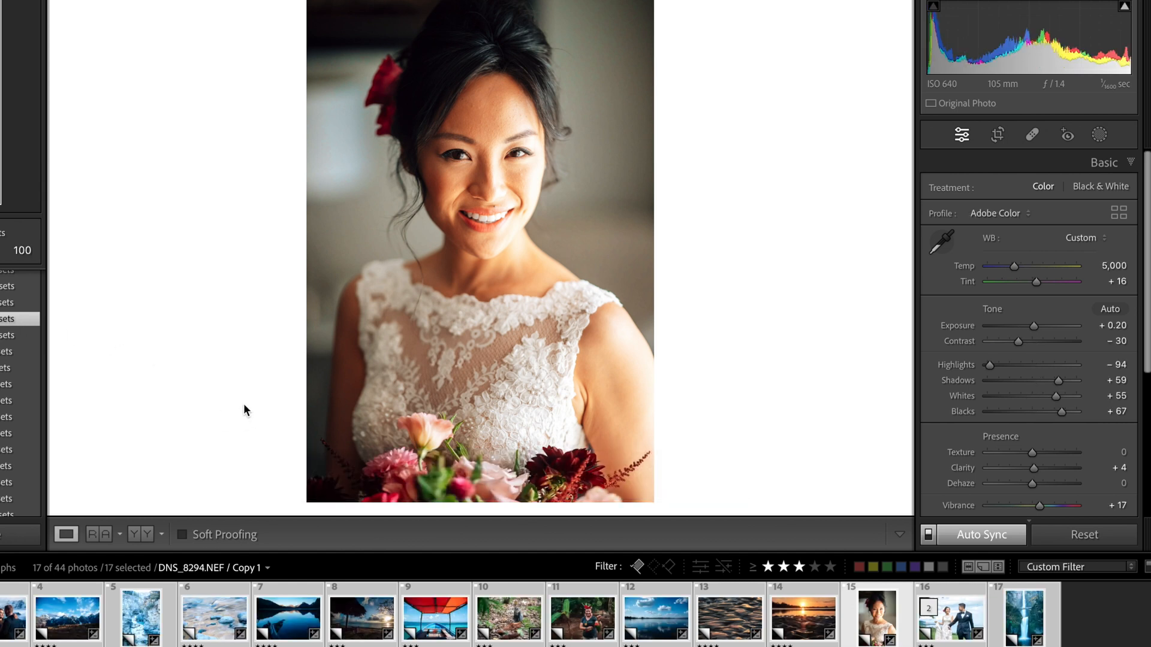
{"action": "mouse_move", "coordinate": [875, 387]}
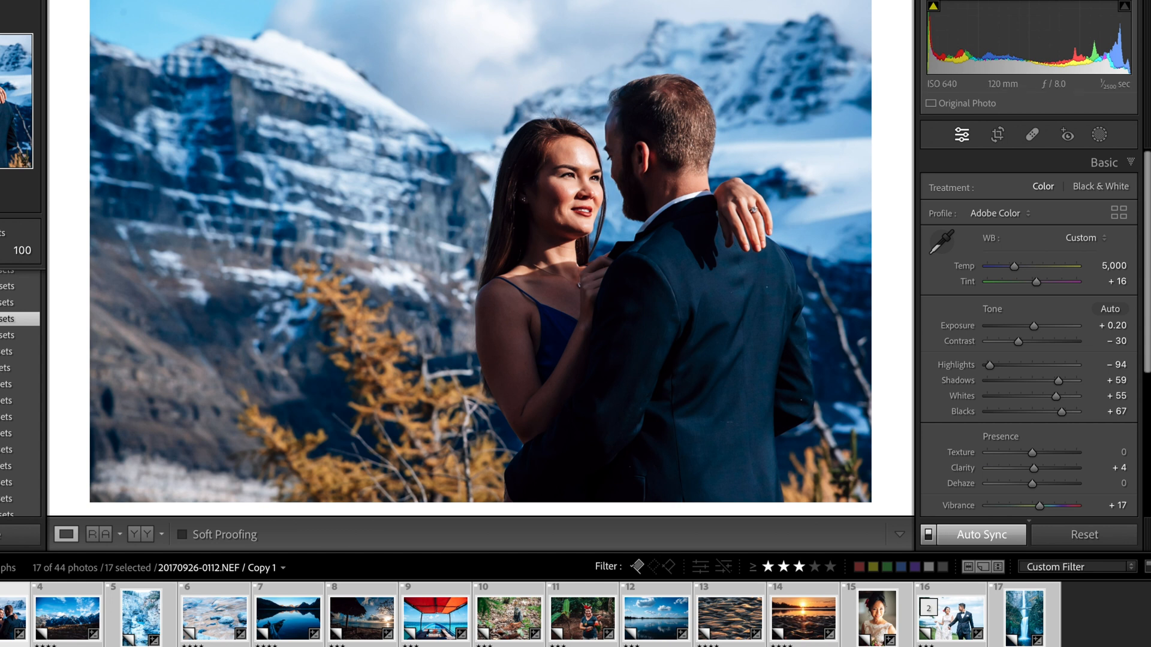
{"action": "left_click", "coordinate": [65, 534]}
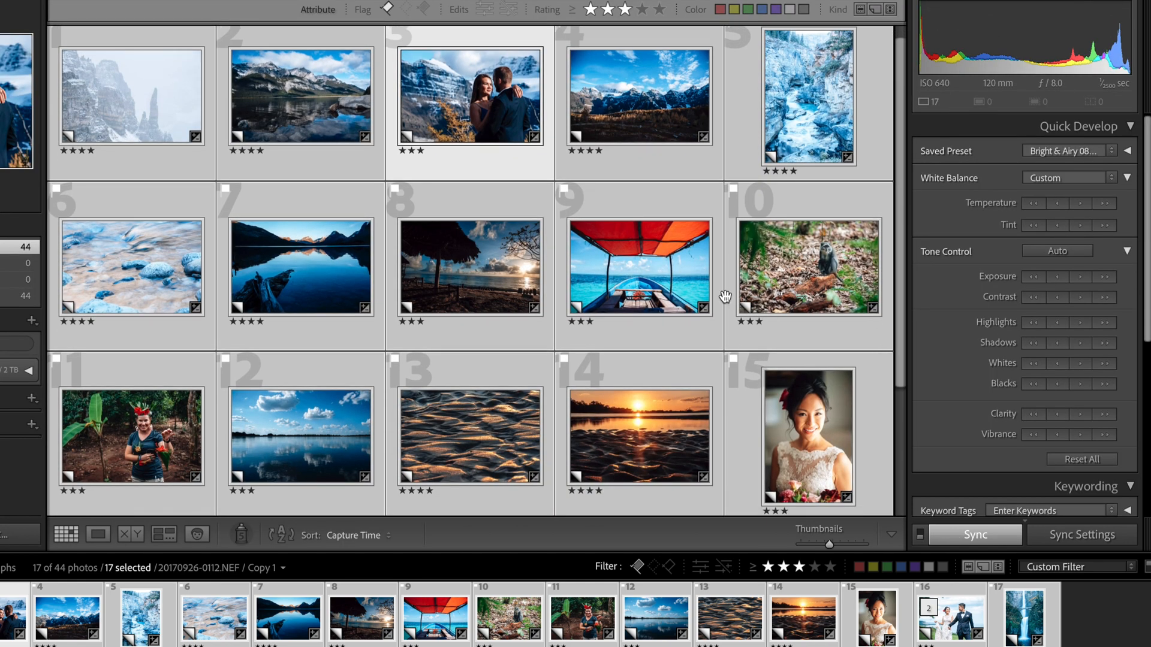
{"action": "scroll", "scroll_direction": "down", "scroll_amount": 3}
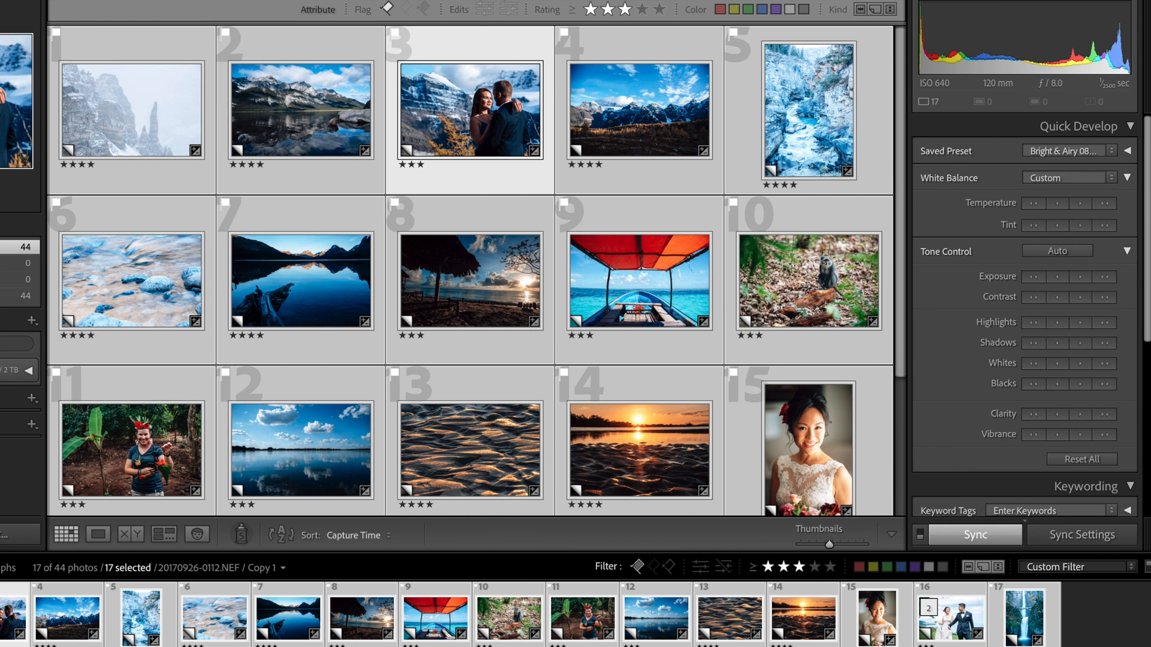
{"action": "double_click", "coordinate": [475, 114]}
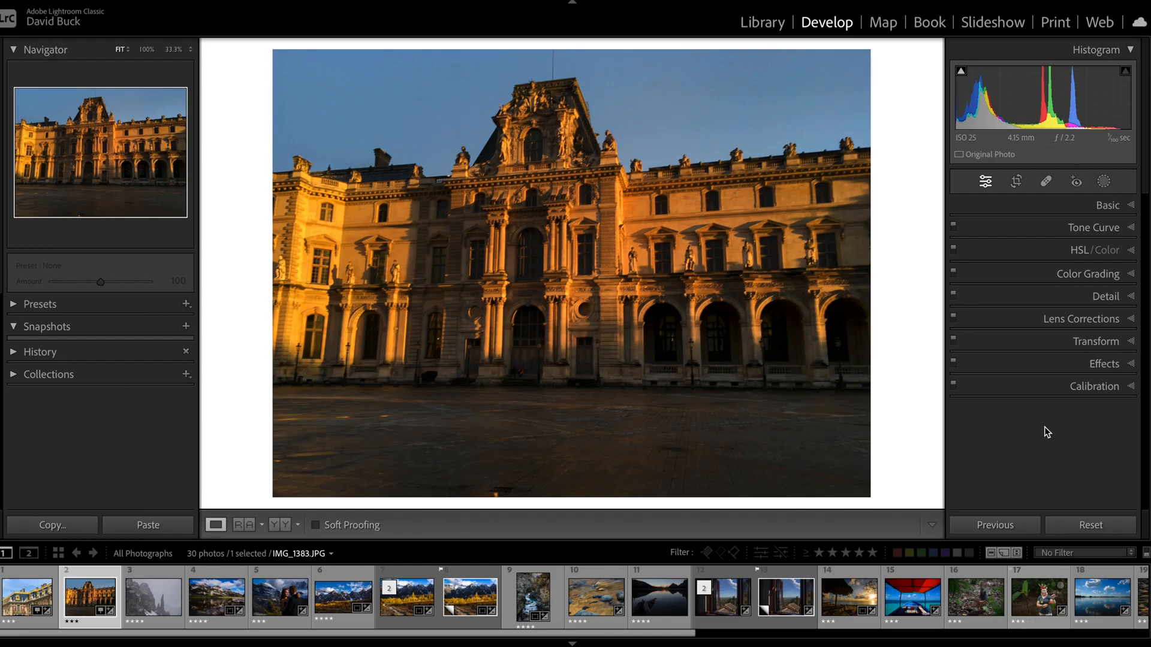
{"action": "mouse_move", "coordinate": [1084, 421]}
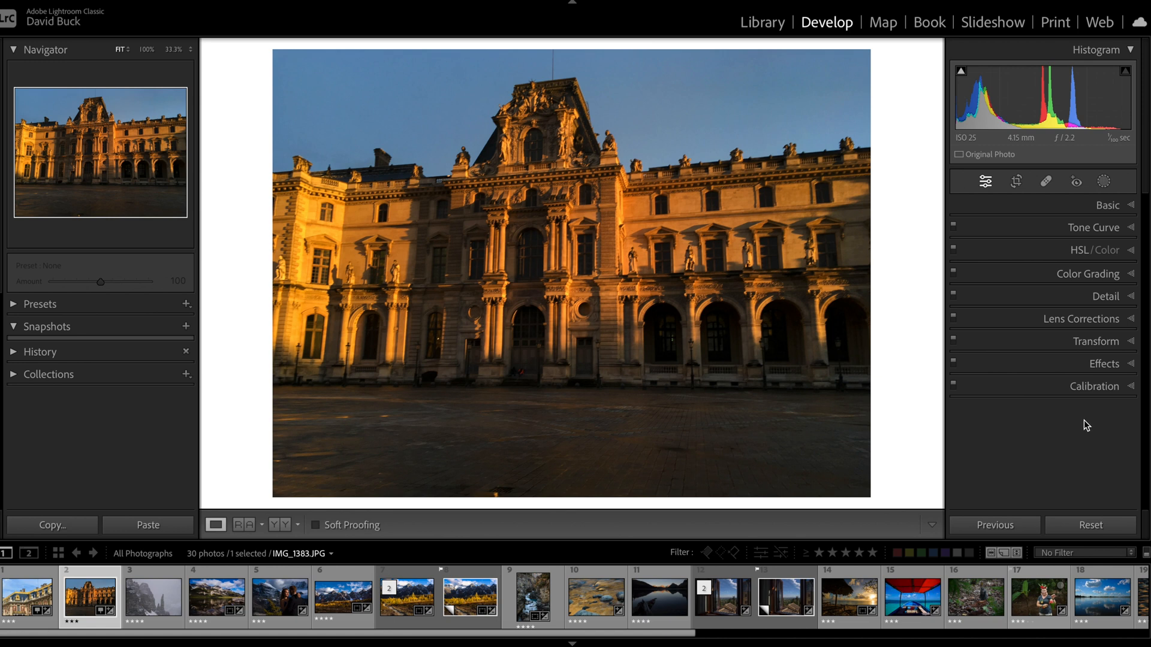
Apply Upright Auto to the palace facade, then move through the building photos to the leaning tower
{"action": "left_click", "coordinate": [1095, 341]}
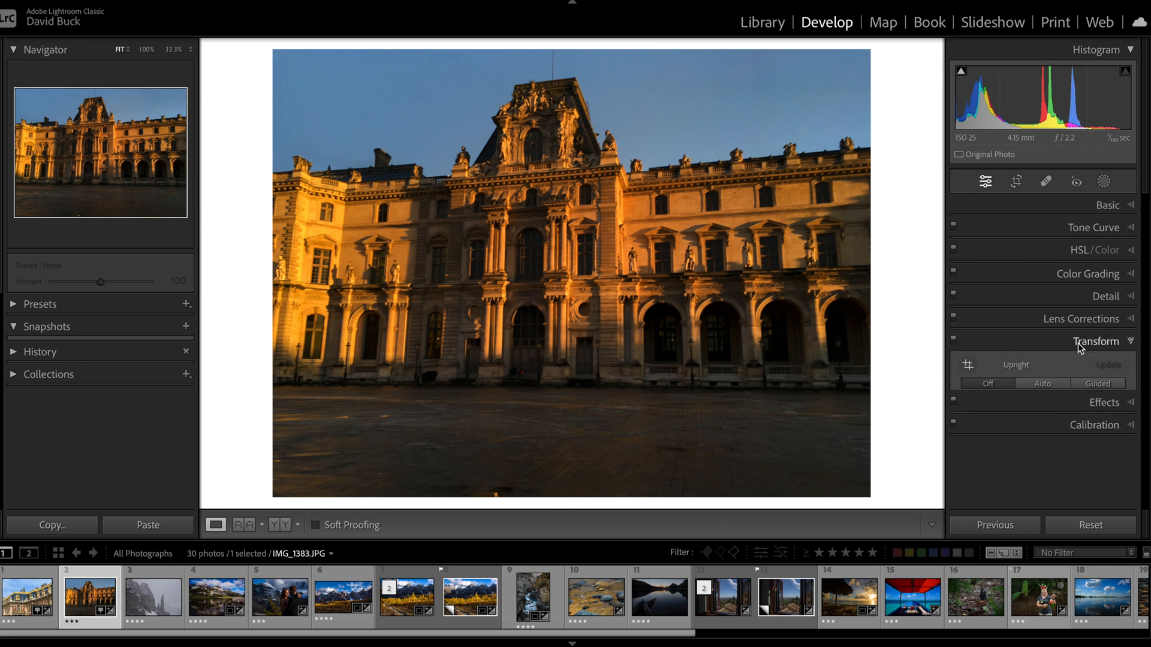
{"action": "left_click", "coordinate": [1094, 341]}
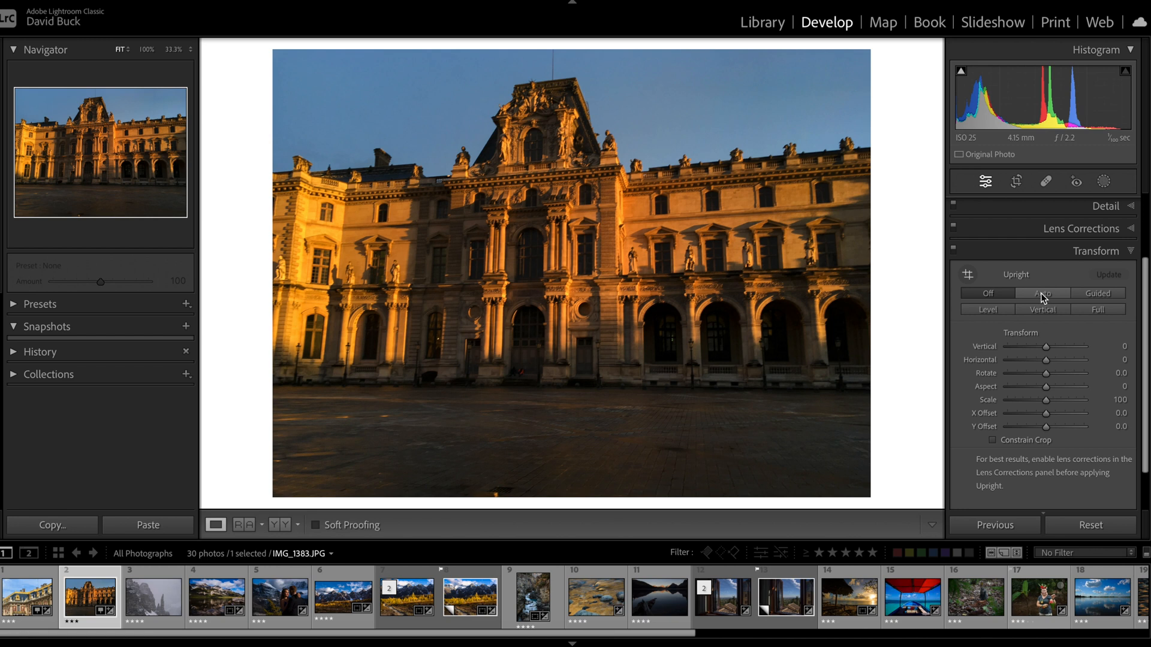
{"action": "mouse_move", "coordinate": [1046, 294]}
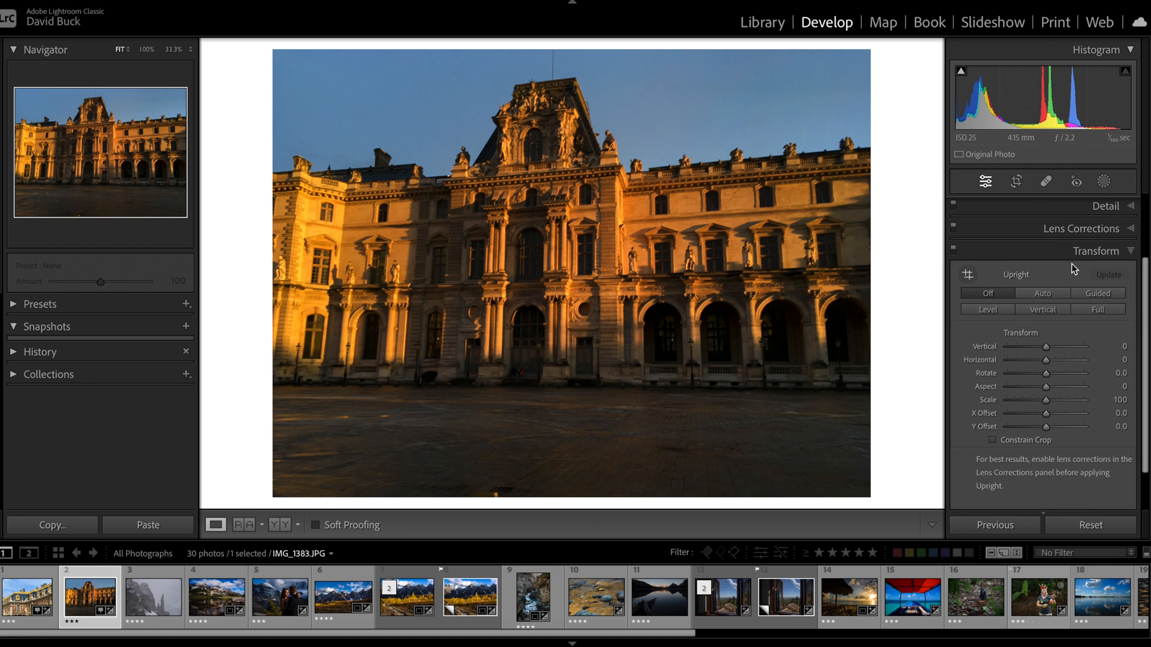
{"action": "left_click", "coordinate": [1042, 293]}
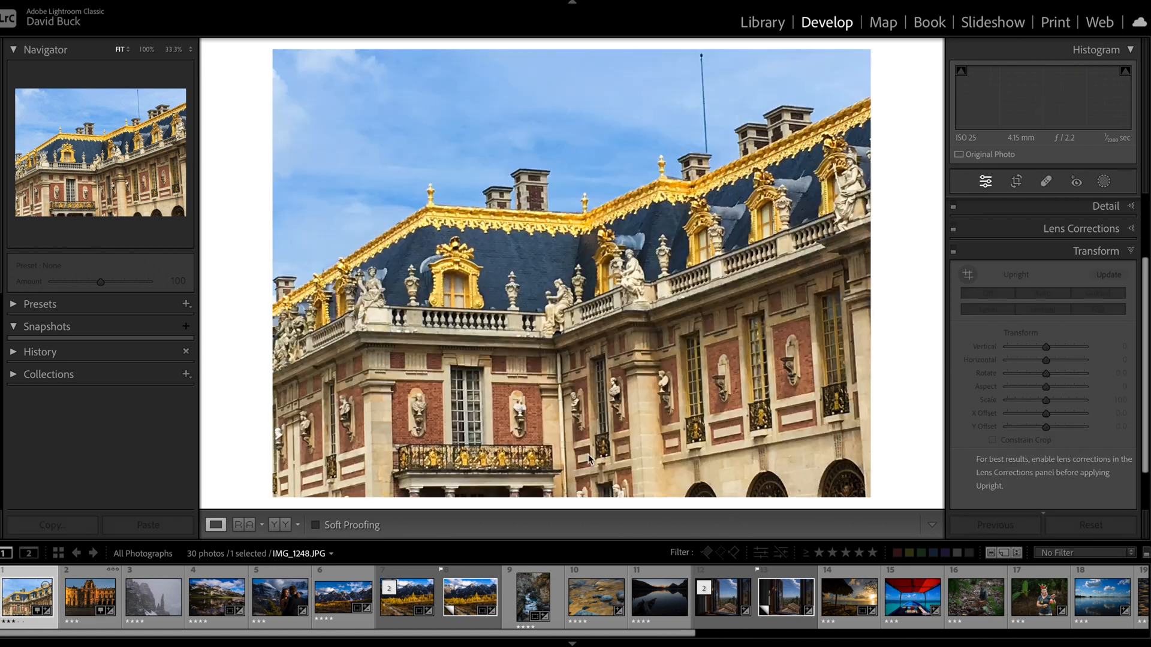
{"action": "left_click", "coordinate": [1043, 293]}
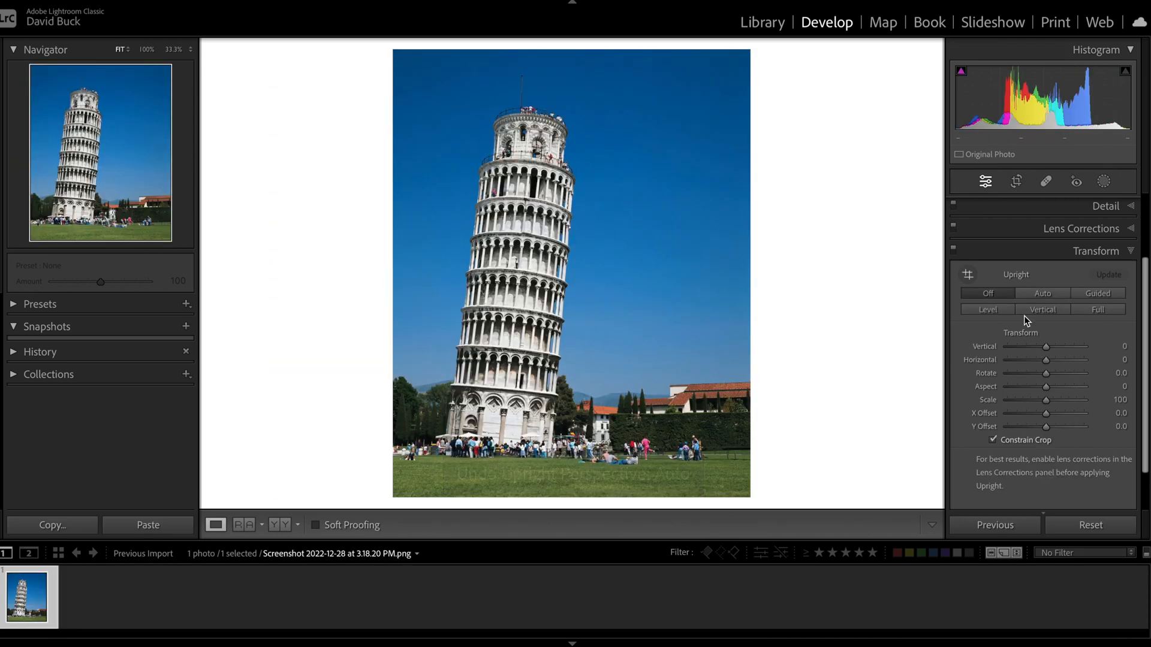
{"action": "left_click", "coordinate": [1042, 293]}
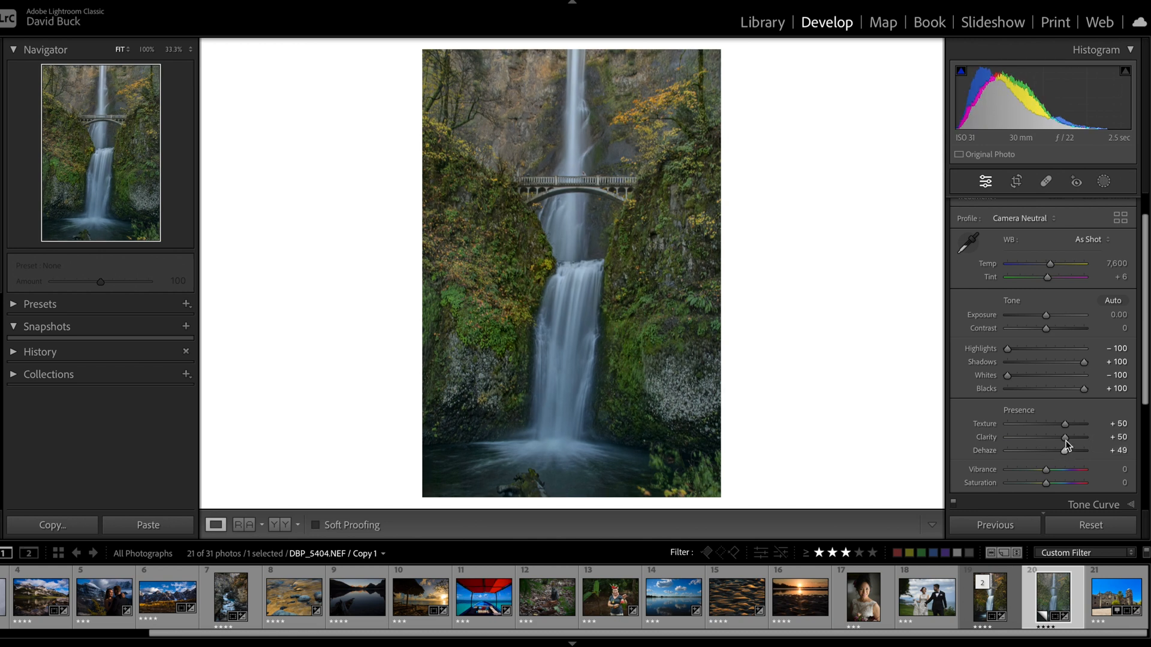
Push the waterfall copy's dehaze to +68 and texture to +59
{"action": "left_click_drag", "start_coordinate": [1066, 450], "coordinate": [1080, 450]}
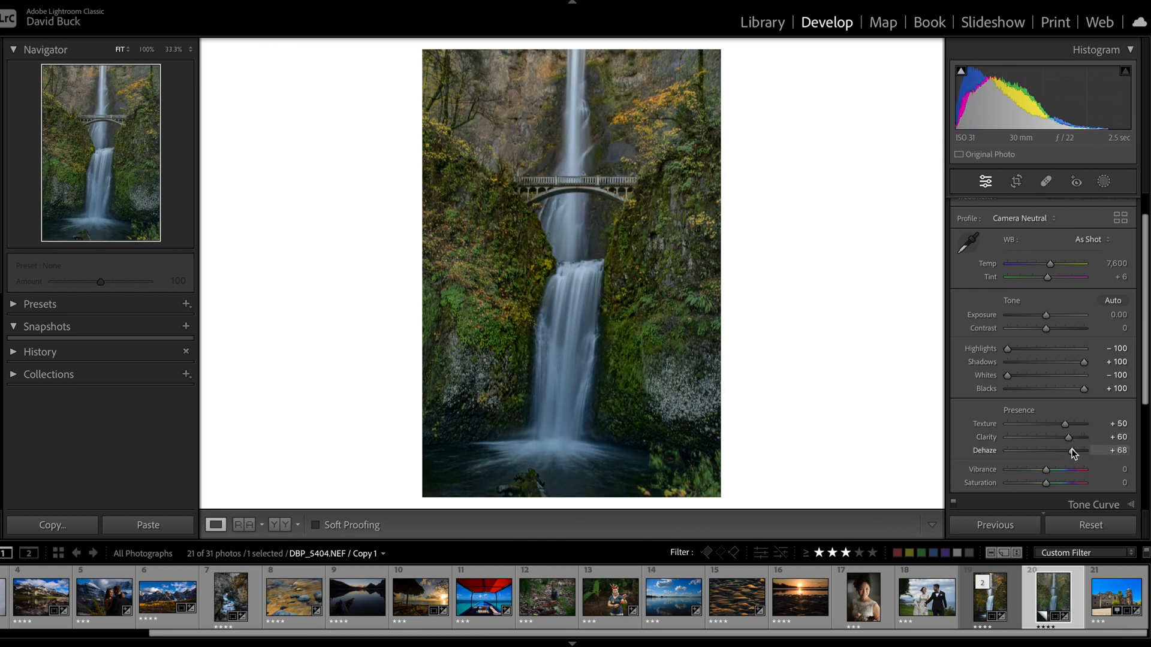
{"action": "left_click_drag", "start_coordinate": [1062, 423], "coordinate": [1082, 423]}
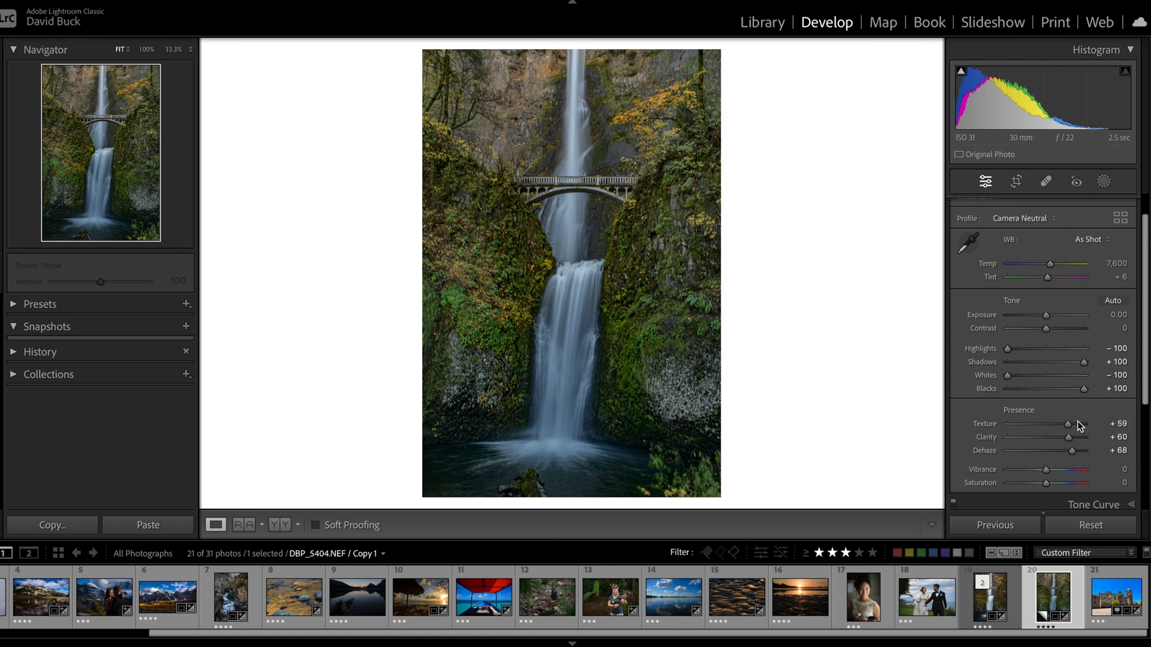
{"action": "mouse_move", "coordinate": [1074, 419]}
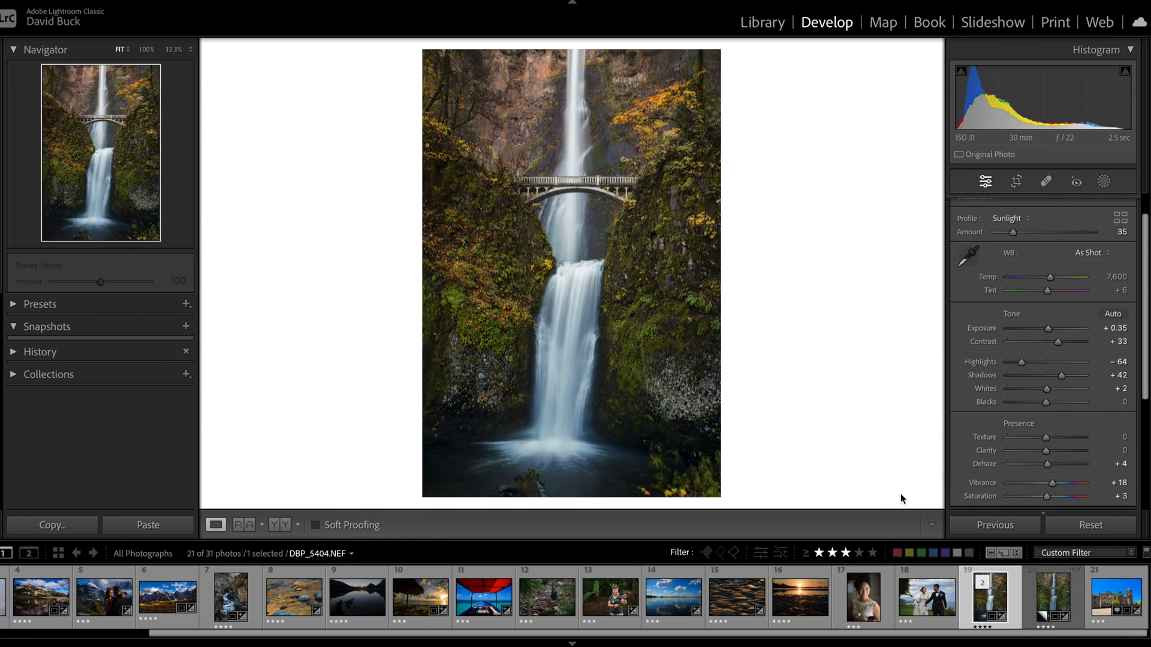
{"action": "mouse_move", "coordinate": [884, 333]}
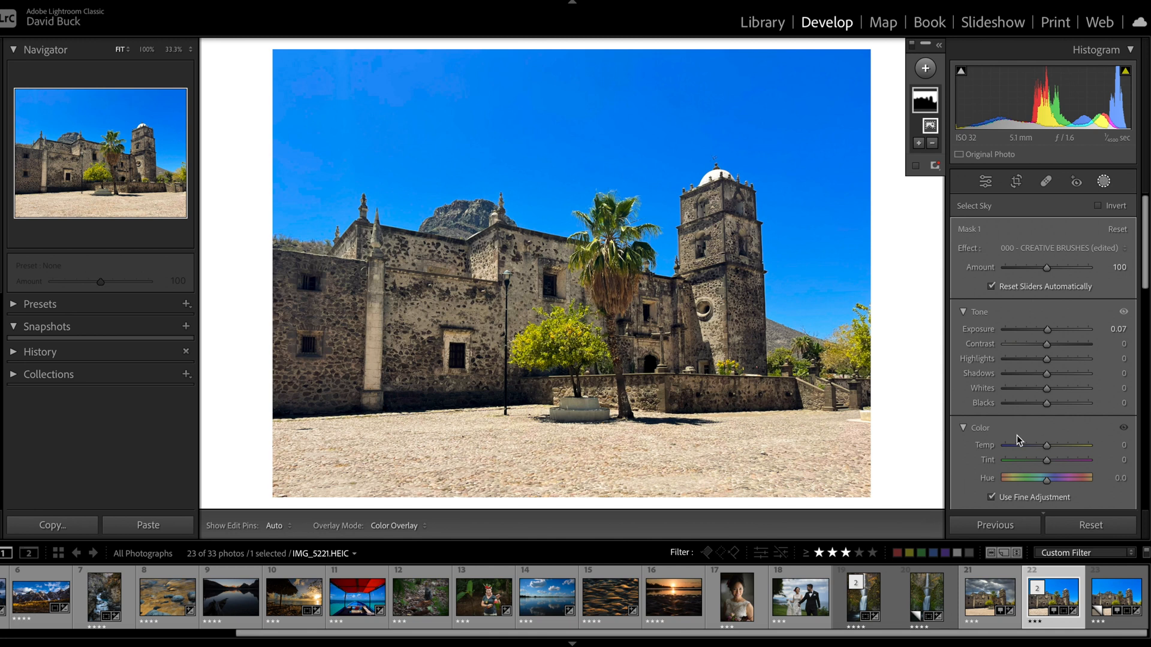
Lower the sky mask's exposure to darken the sky over the stone mission
{"action": "left_click_drag", "start_coordinate": [1048, 329], "coordinate": [1027, 329]}
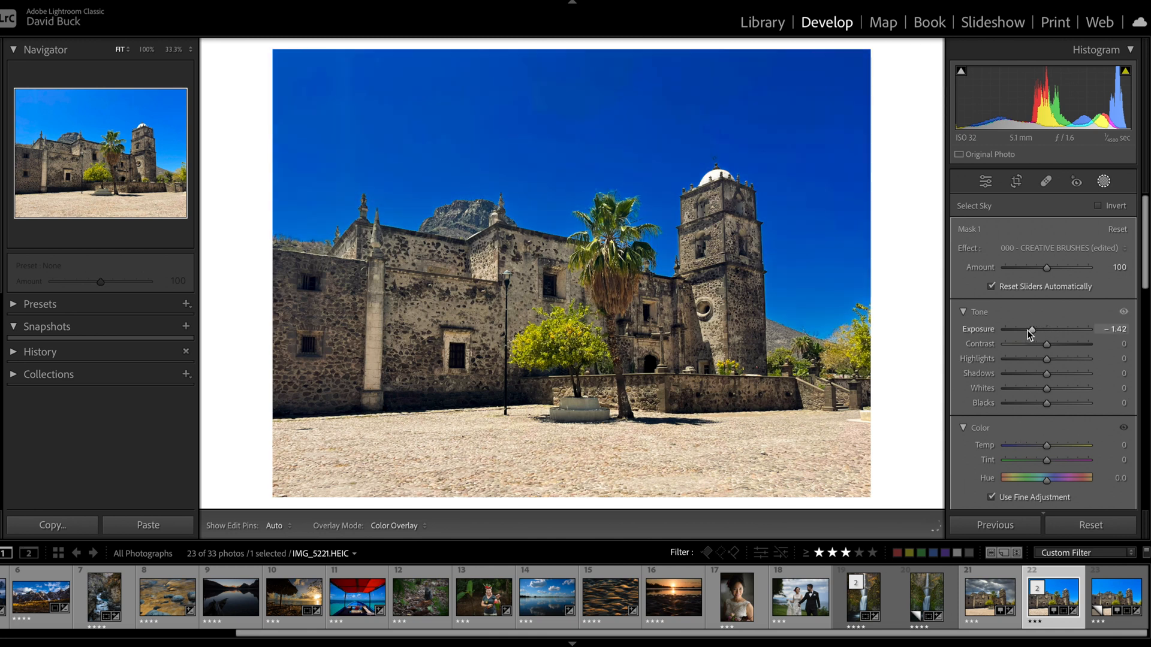
{"action": "left_click_drag", "start_coordinate": [1029, 329], "coordinate": [1024, 329]}
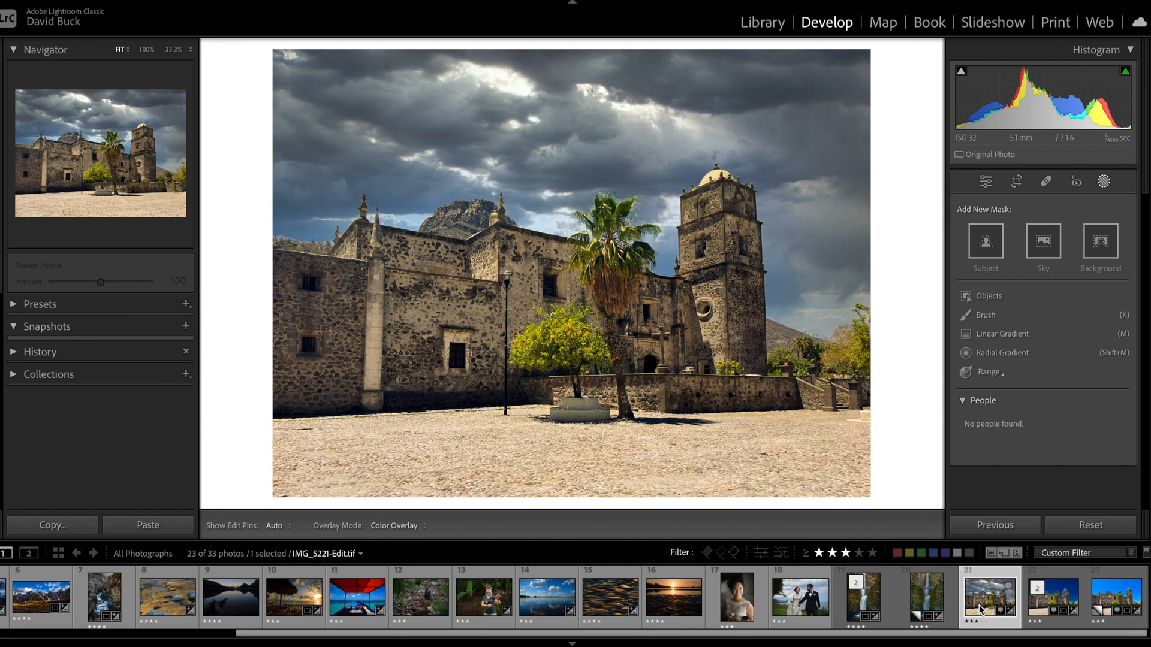
{"action": "mouse_move", "coordinate": [772, 162]}
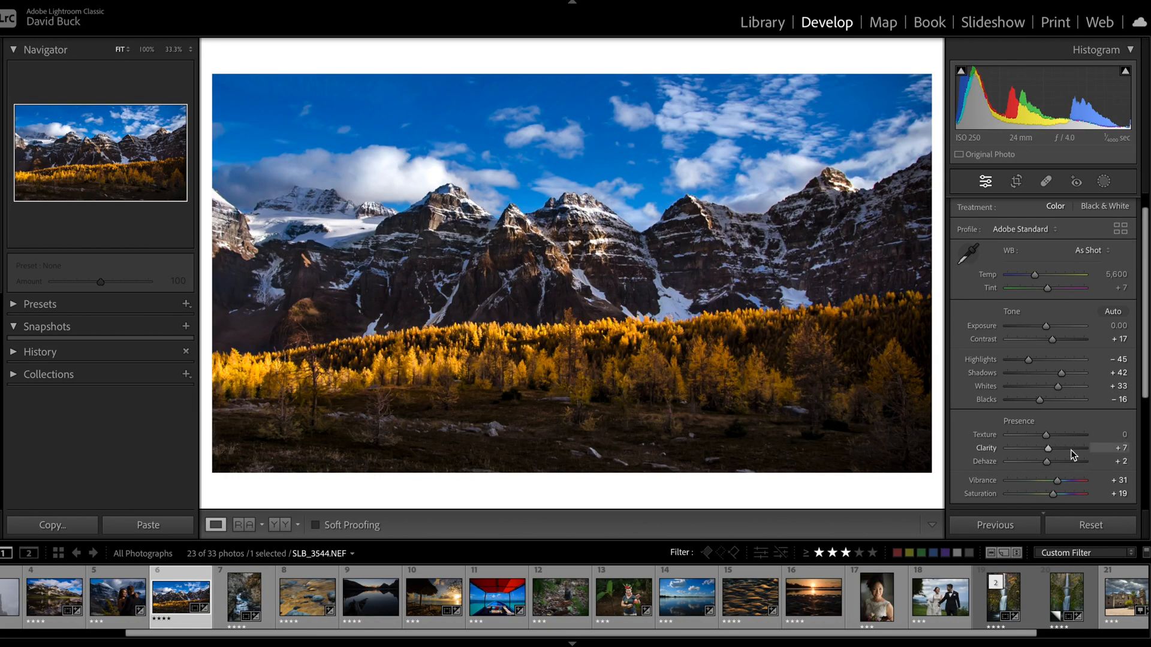
Push the mountain photo's contrast to +100, tint the midtones purple, then undo the tint
{"action": "left_click_drag", "start_coordinate": [1052, 493], "coordinate": [1079, 493]}
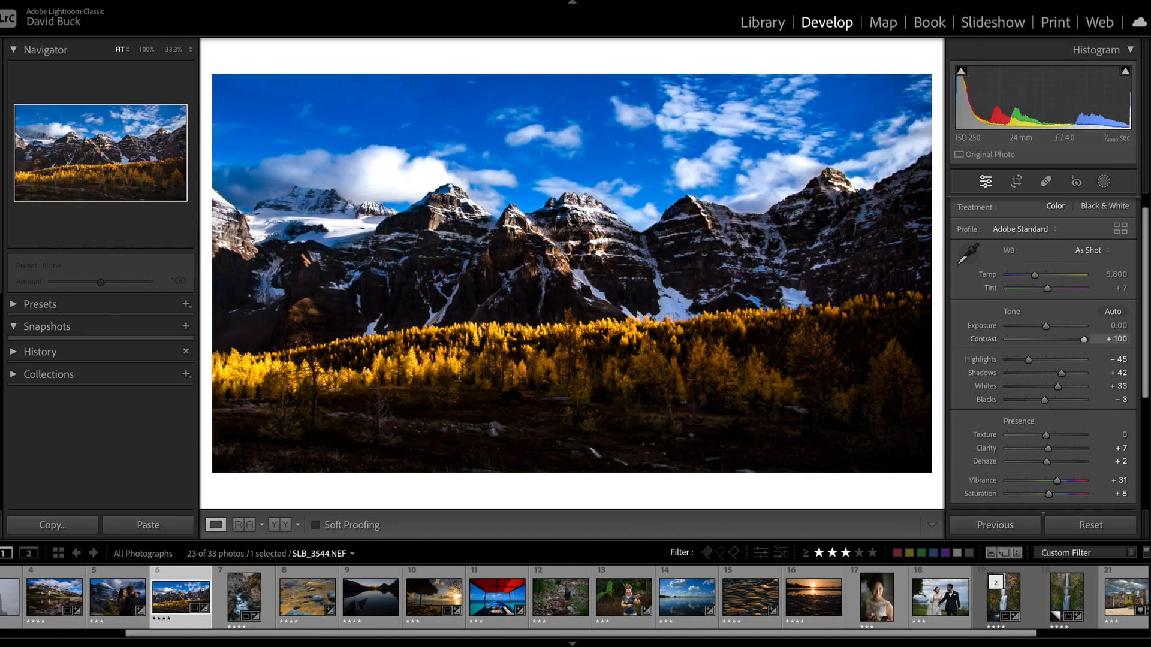
{"action": "left_click_drag", "start_coordinate": [1045, 326], "coordinate": [1057, 326]}
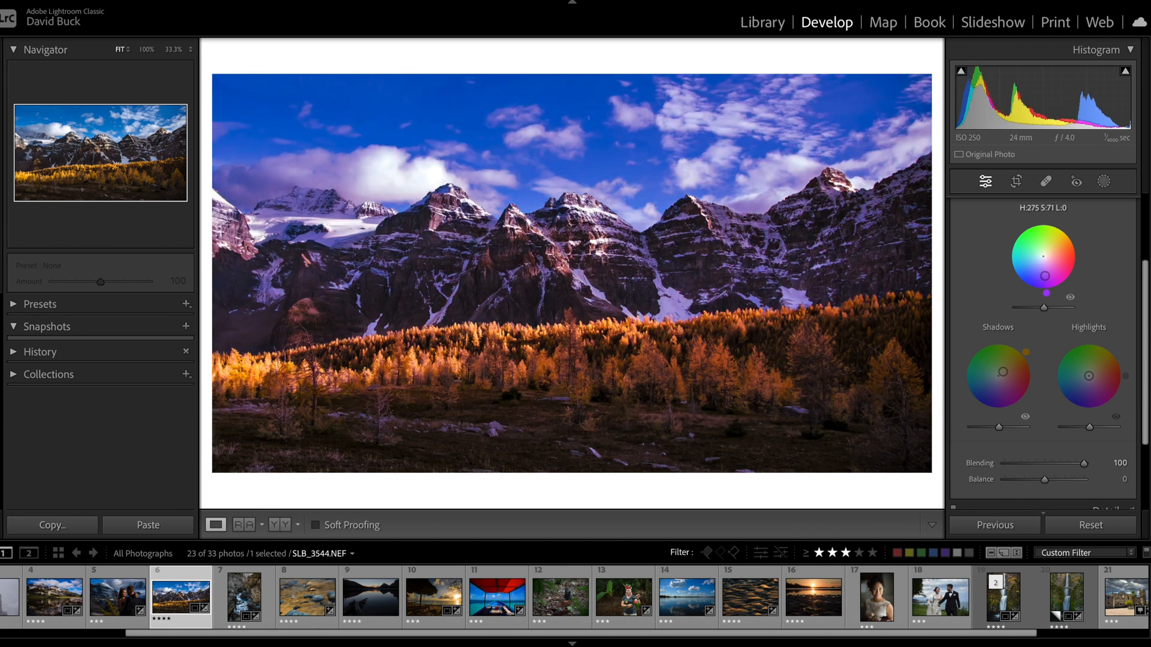
{"action": "key", "text": "Ctrl+z"}
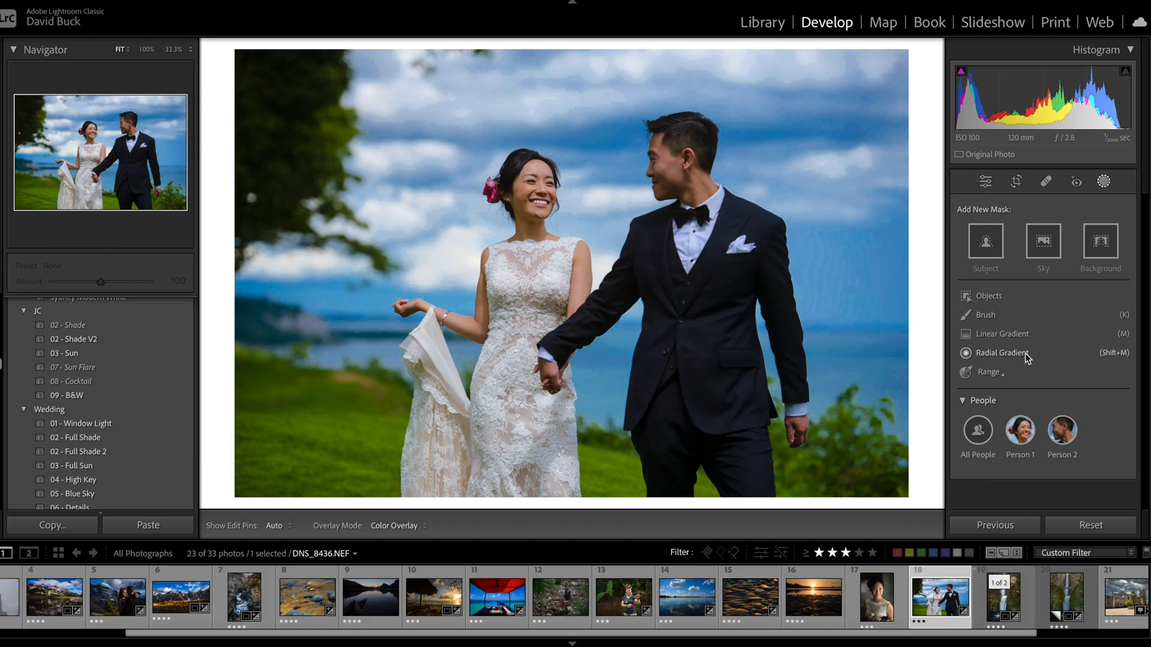
Add a darkening sky gradient, a darkening inverted radial around the couple, and a brightening foreground gradient
{"action": "left_click", "coordinate": [1001, 353]}
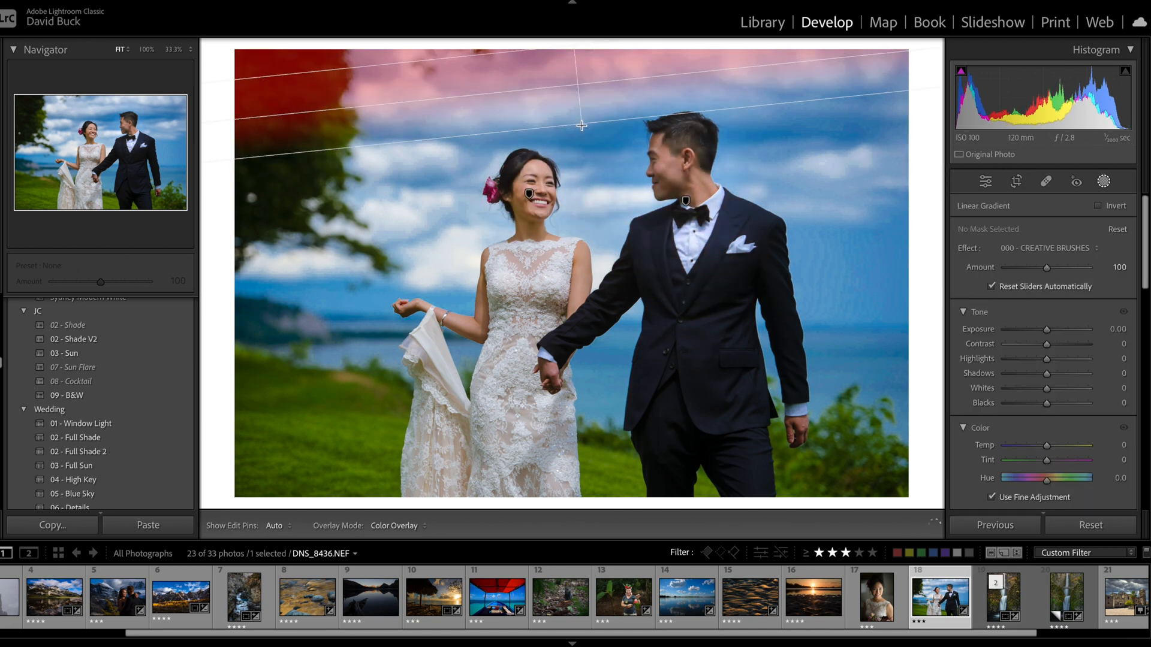
{"action": "left_click_drag", "start_coordinate": [1046, 329], "coordinate": [1035, 329]}
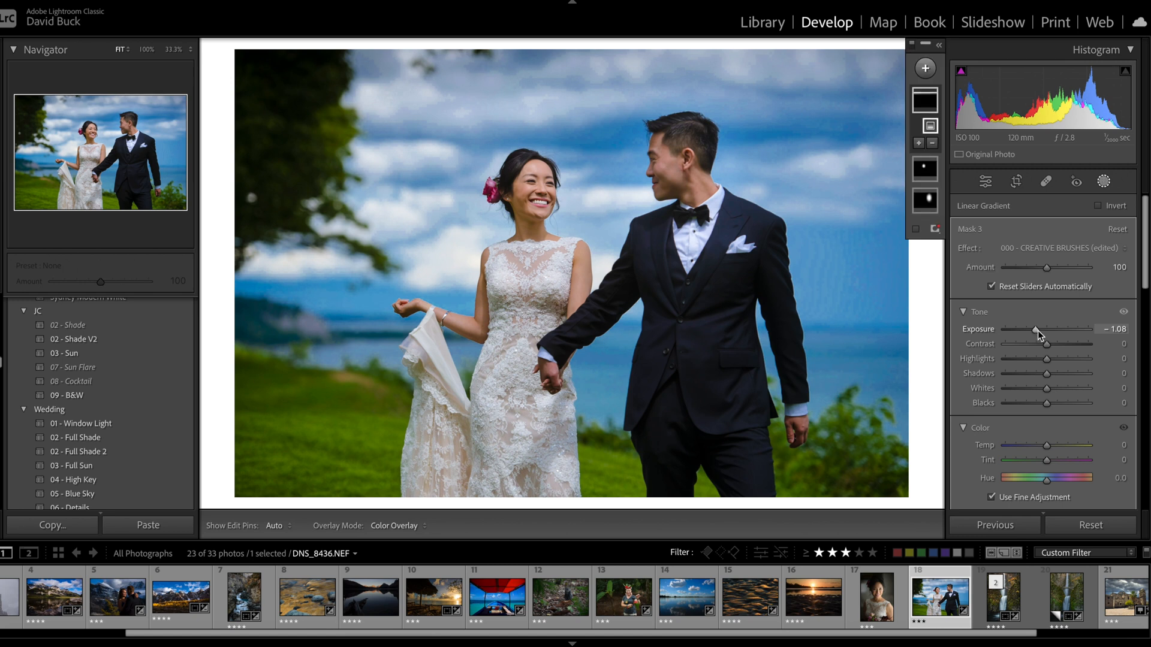
{"action": "left_click", "coordinate": [924, 68]}
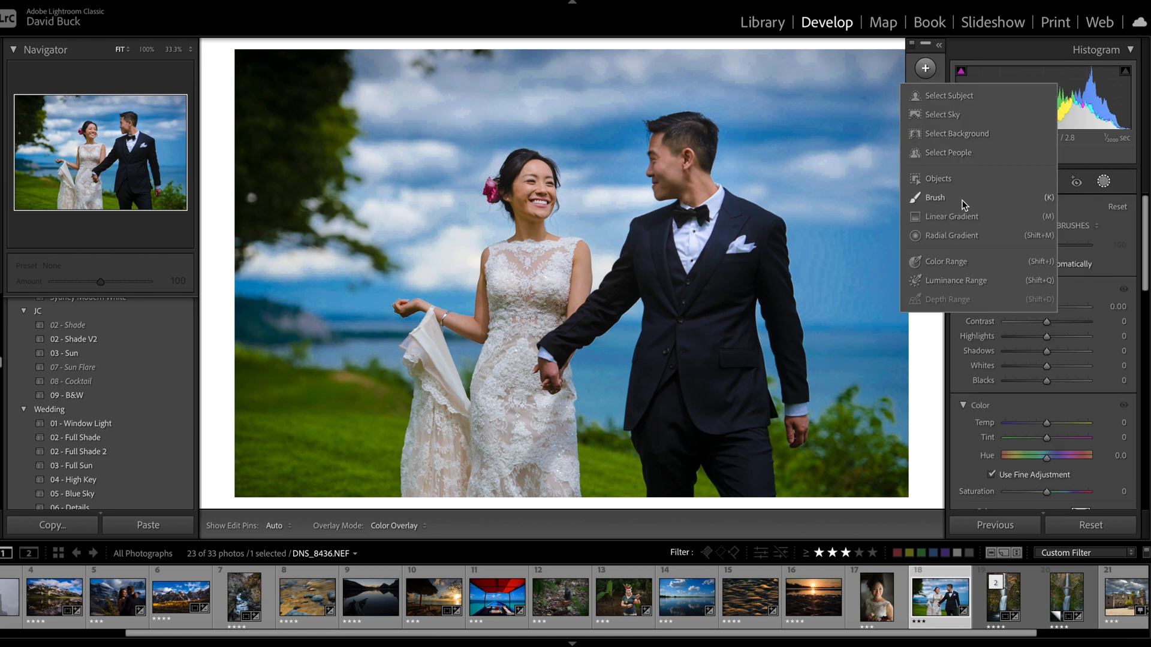
{"action": "left_click", "coordinate": [951, 236]}
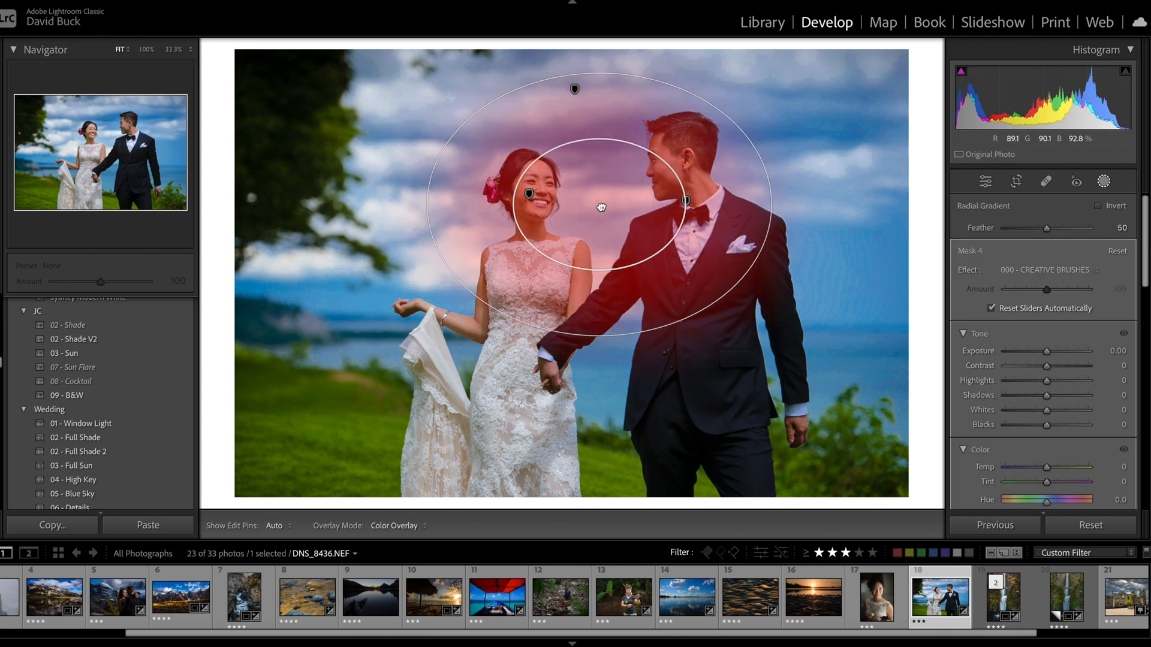
{"action": "left_click_drag", "start_coordinate": [1046, 351], "coordinate": [1060, 350]}
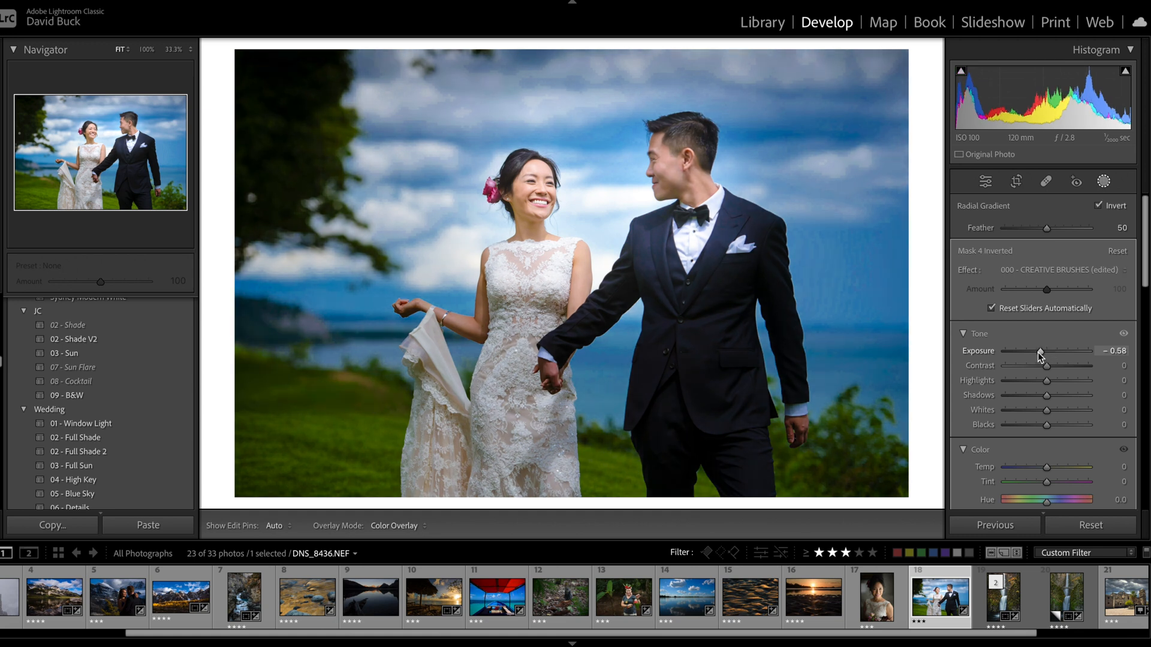
{"action": "left_click_drag", "start_coordinate": [1059, 351], "coordinate": [1039, 351]}
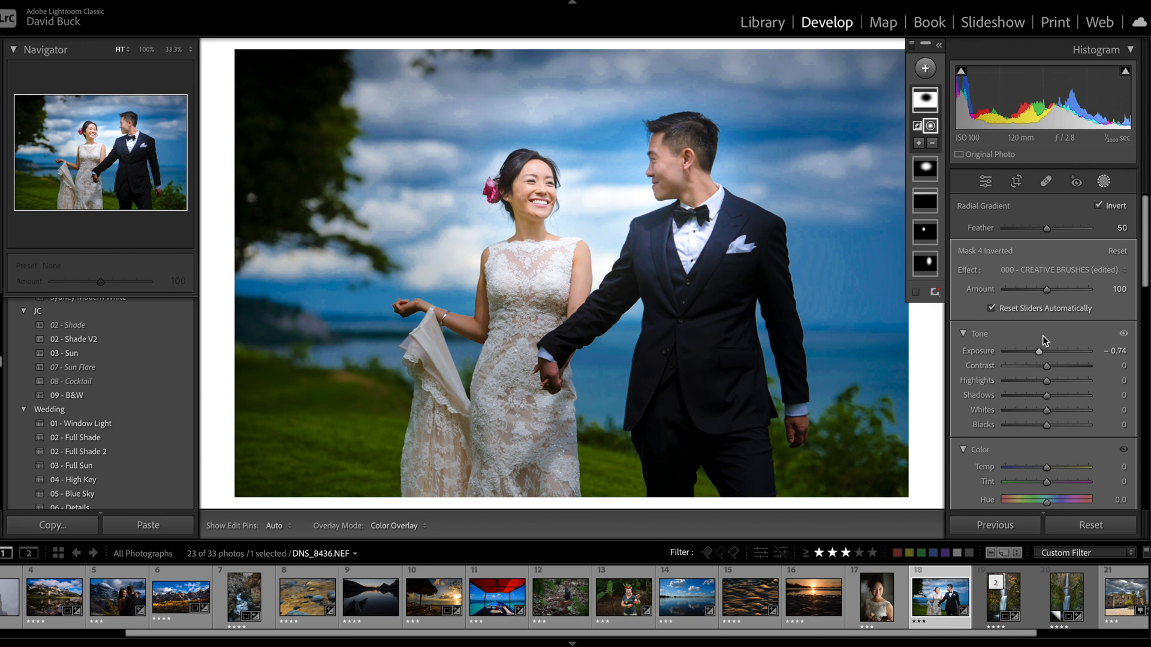
{"action": "mouse_move", "coordinate": [1025, 327]}
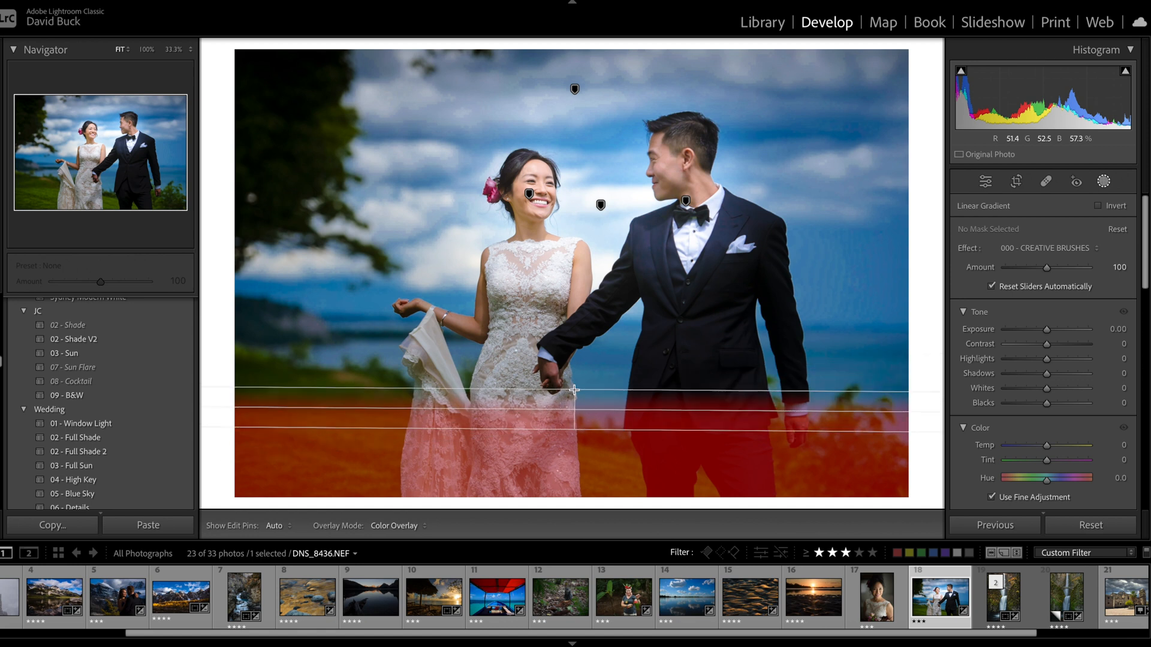
{"action": "left_click_drag", "start_coordinate": [1046, 329], "coordinate": [1056, 329]}
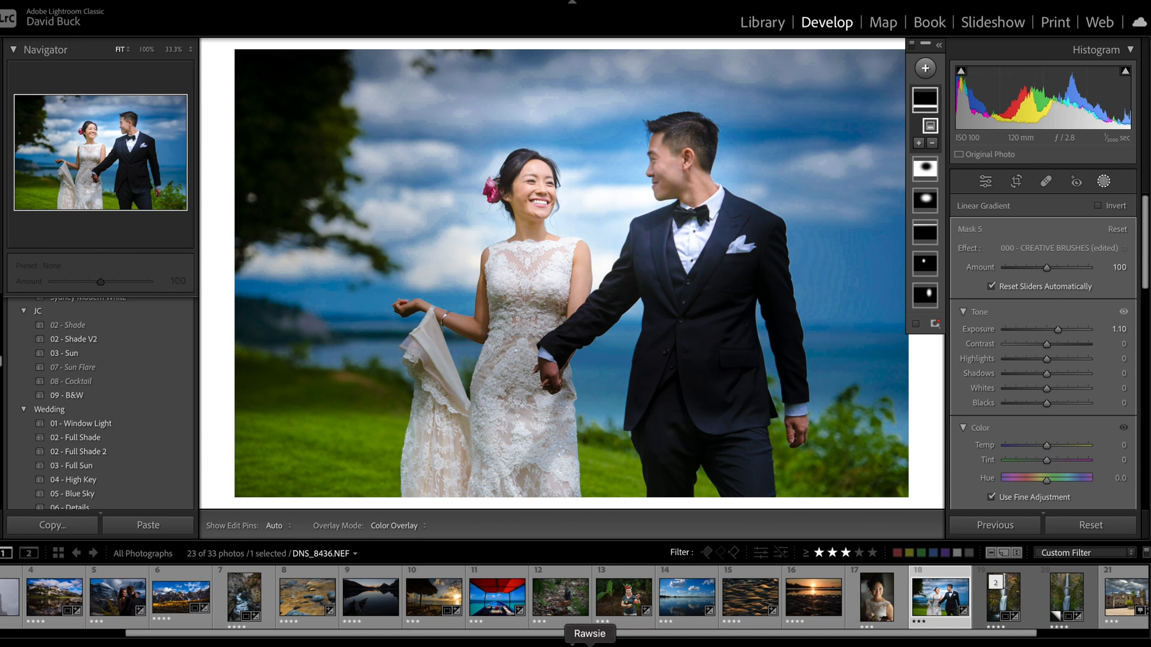
{"action": "mouse_move", "coordinate": [596, 633]}
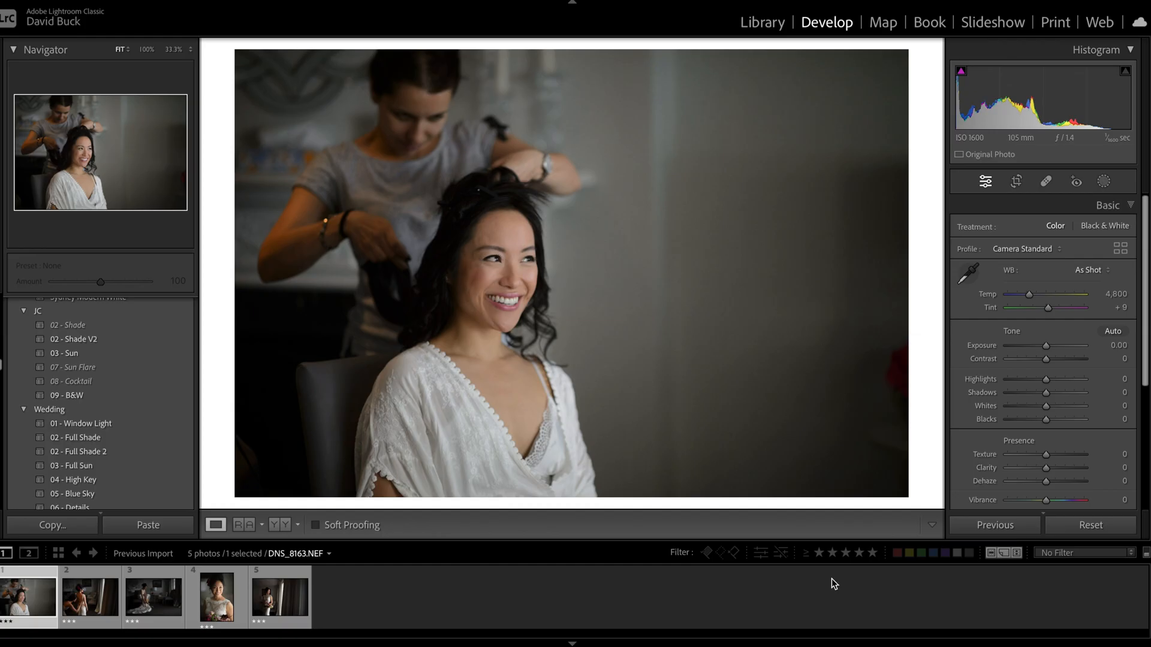
Collapse and expand Basic, then view the dress-fastening, red close-up, and window-lit bride photos
{"action": "left_click", "coordinate": [1108, 205]}
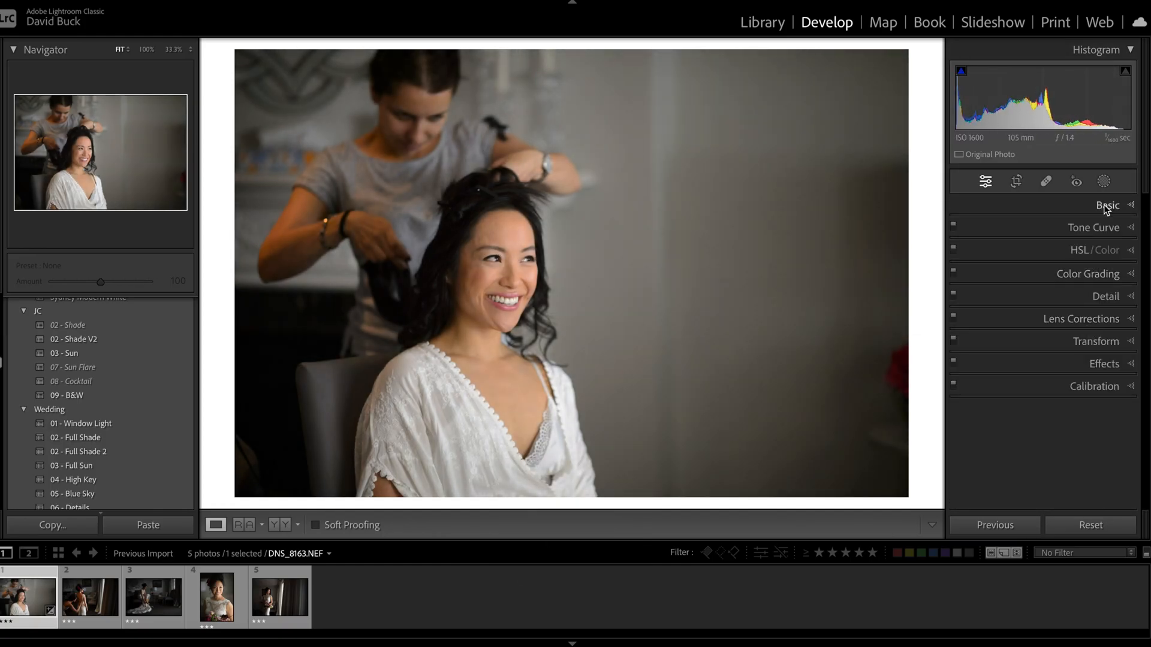
{"action": "left_click", "coordinate": [1105, 205]}
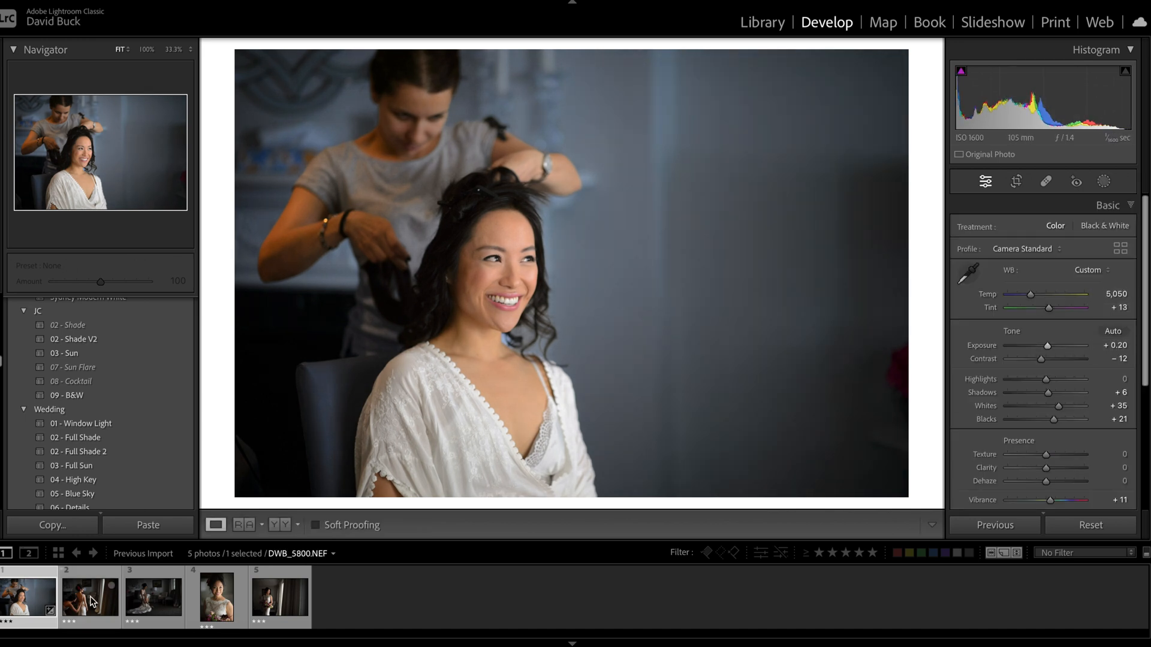
{"action": "left_click", "coordinate": [84, 600]}
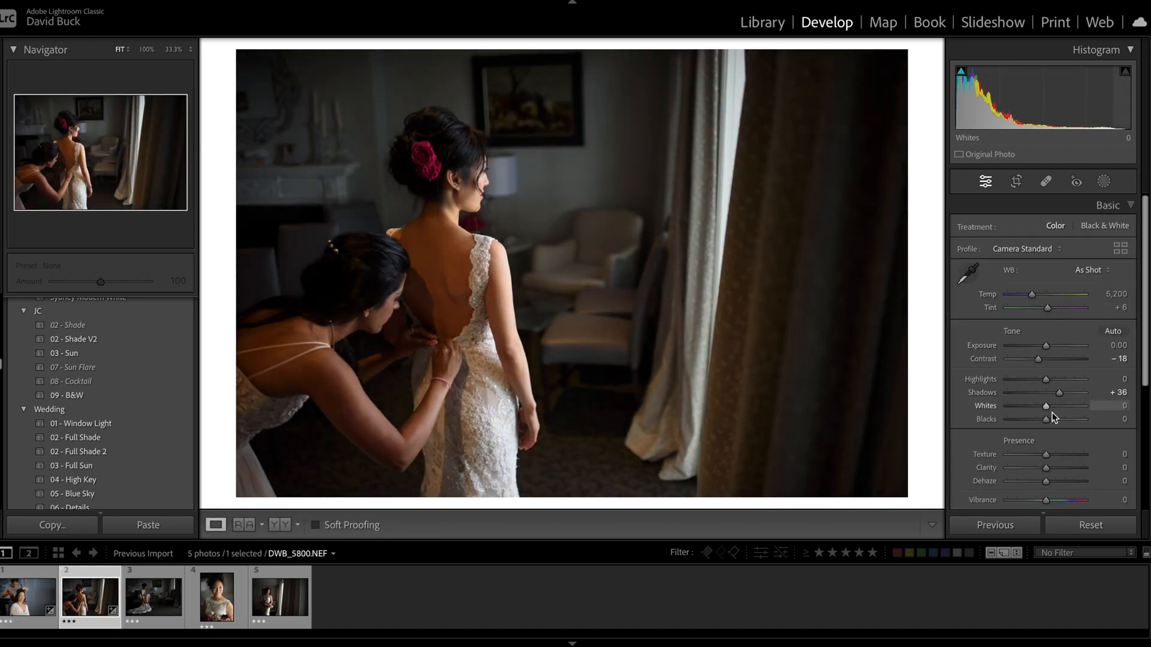
{"action": "left_click", "coordinate": [149, 601]}
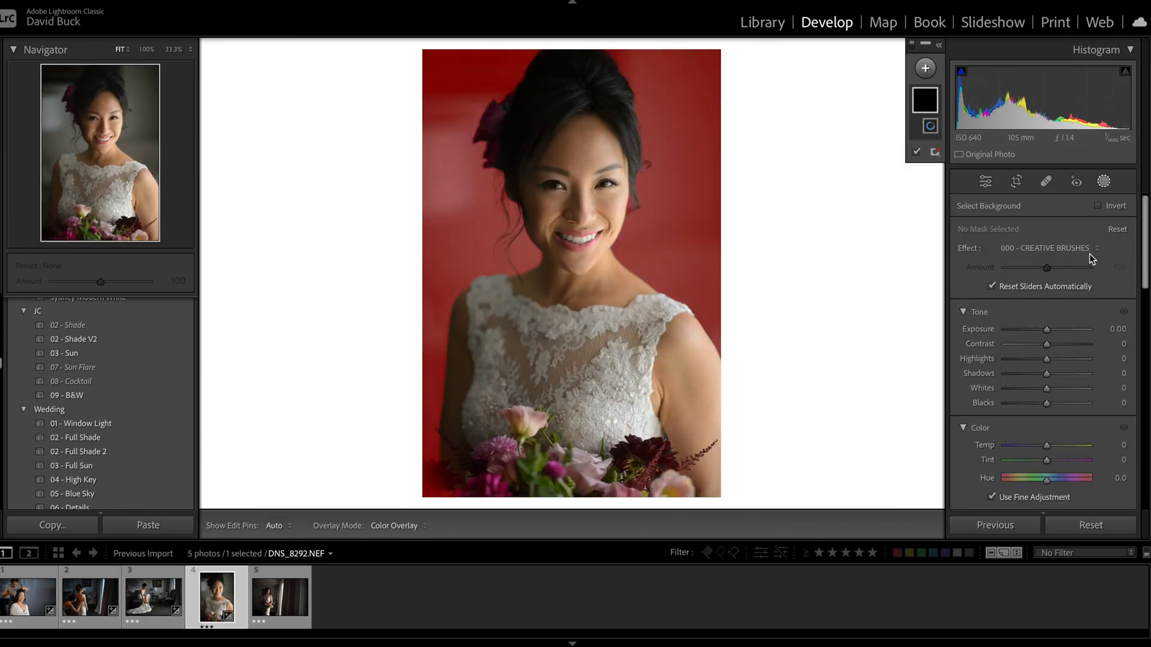
{"action": "left_click", "coordinate": [280, 596]}
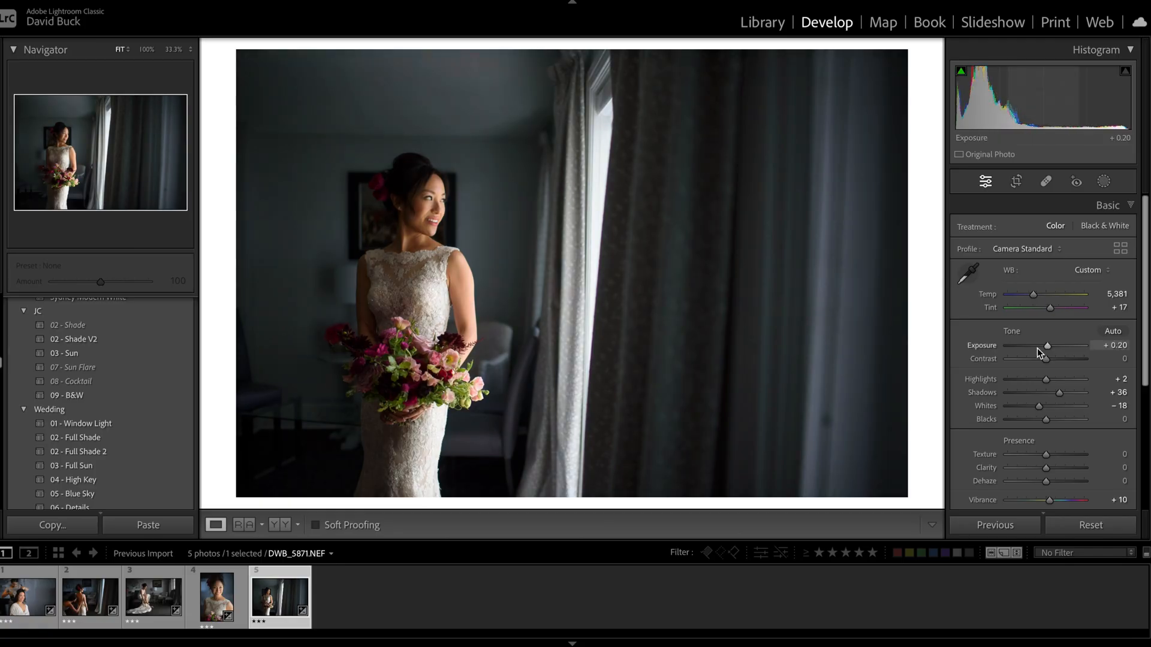